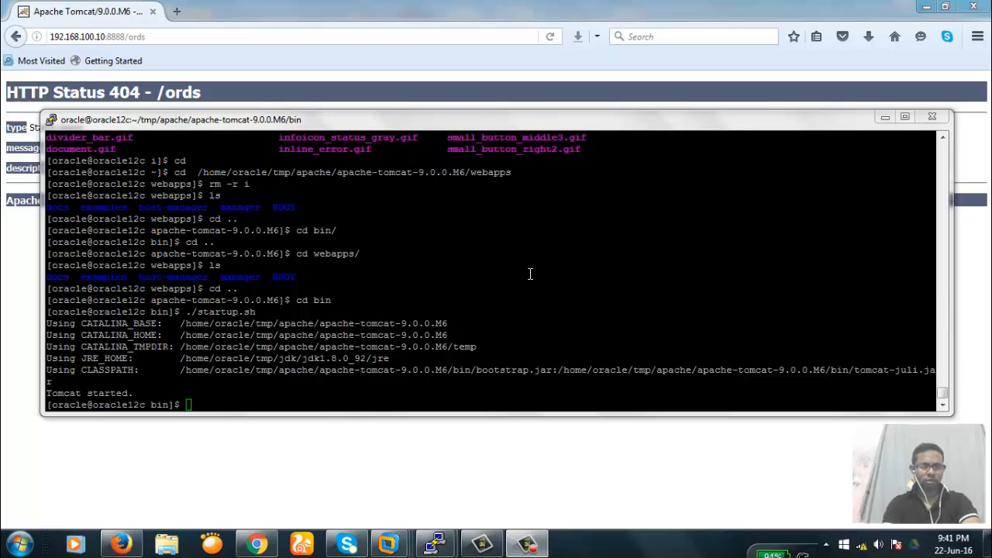
{"action": "mouse_move", "coordinate": [559, 128]}
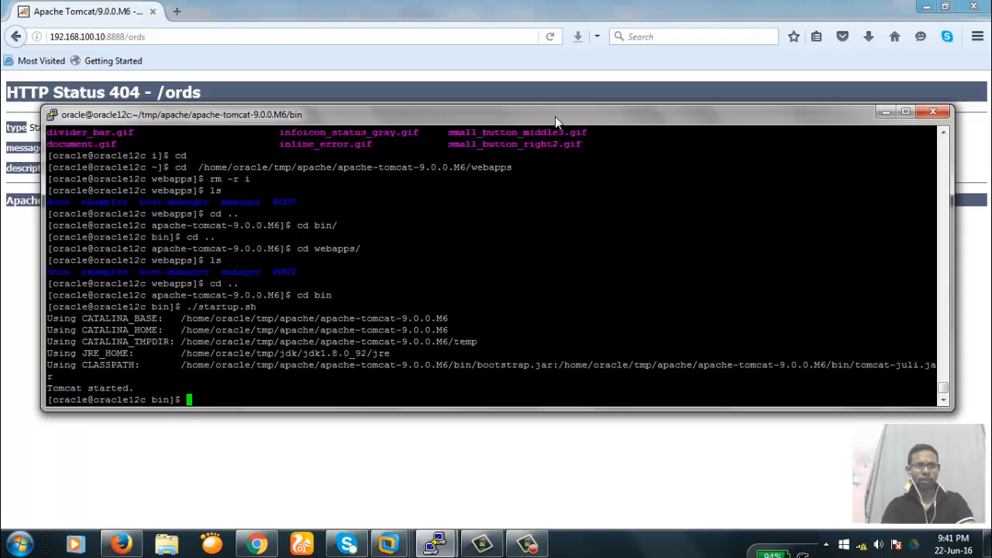
{"action": "mouse_move", "coordinate": [527, 122]}
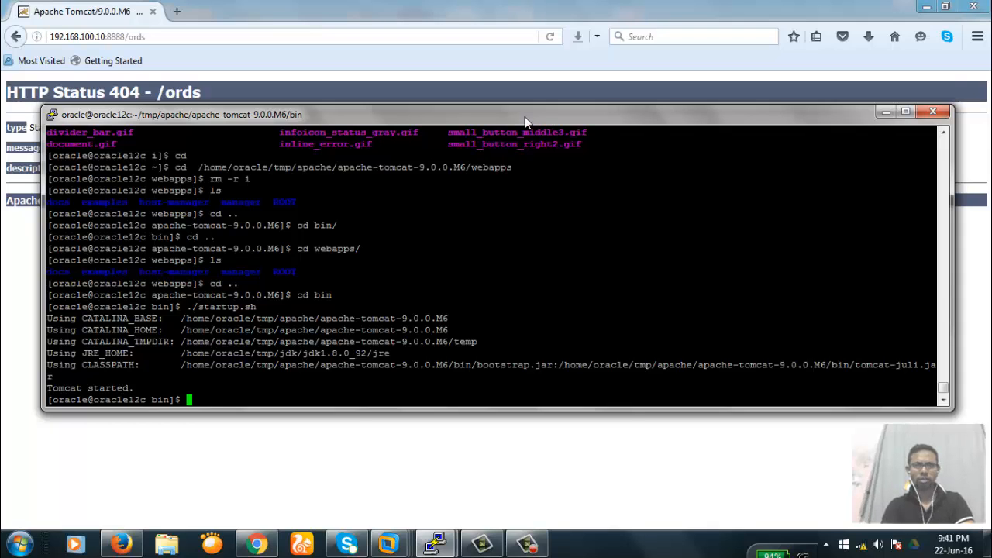
- Stop Tomcat with ./shutdown.sh and move up to the apache-tomcat-9.0.0.M6 directory
{"action": "left_click_drag", "start_coordinate": [527, 114], "coordinate": [527, 89]}
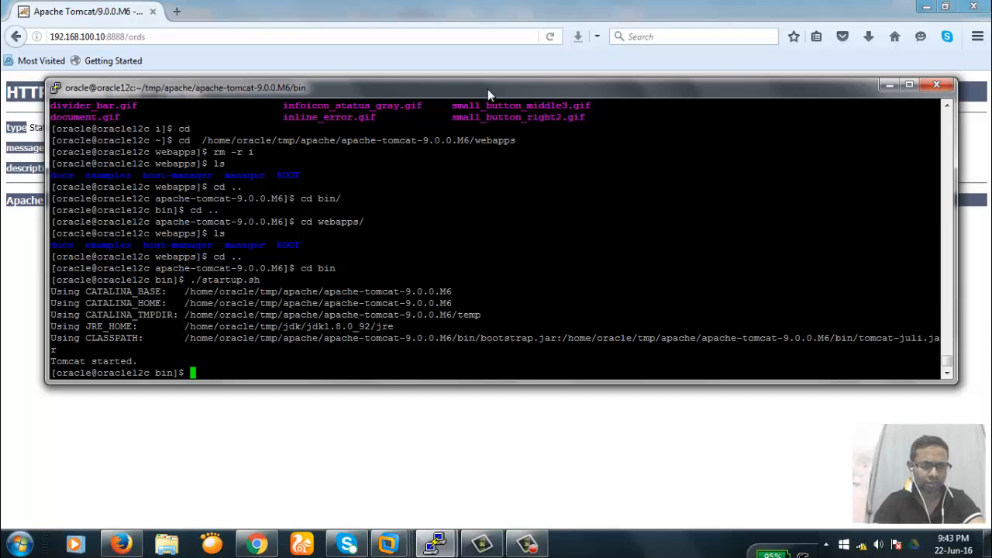
{"action": "type", "text": "./shutdown.sh"}
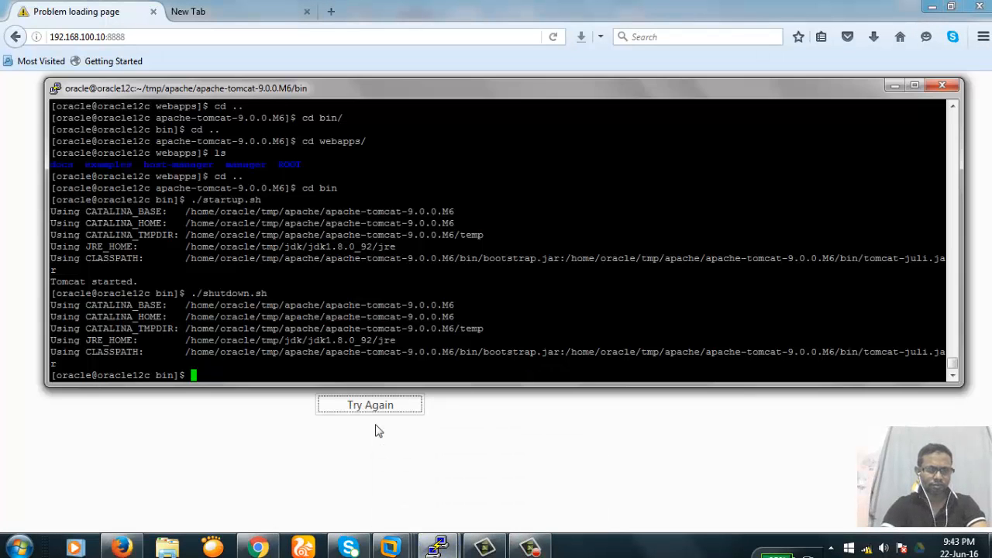
{"action": "type", "text": "cd .."}
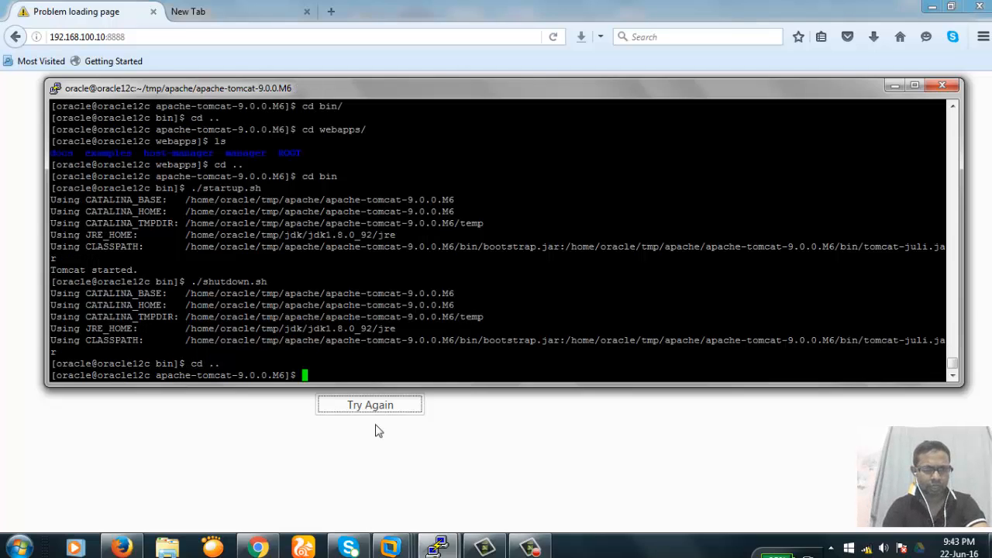
{"action": "type", "text": "pwd"}
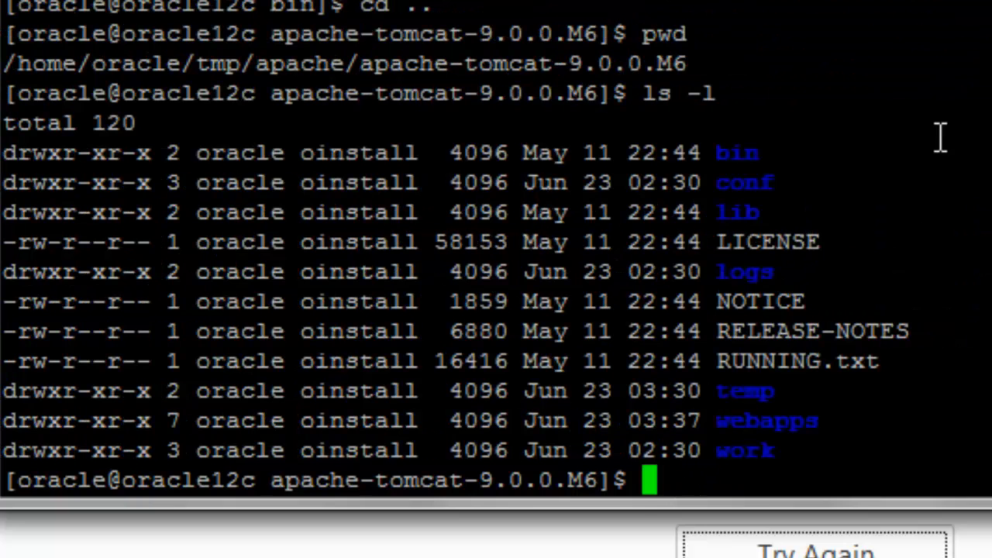
{"action": "mouse_move", "coordinate": [640, 504]}
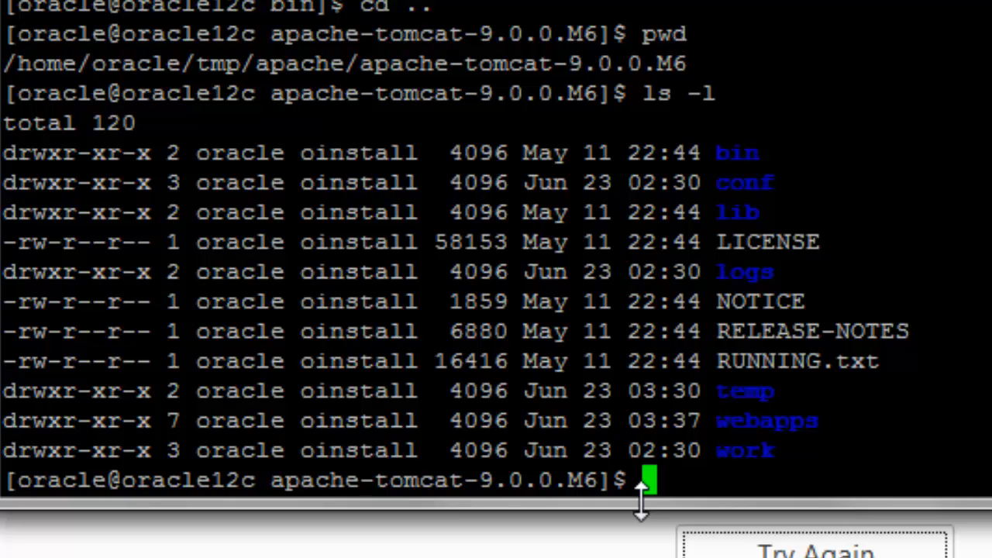
- Change into Tomcat's conf directory and list catalina.properties, context.xml and other configuration files
{"action": "type", "text": "cd"}
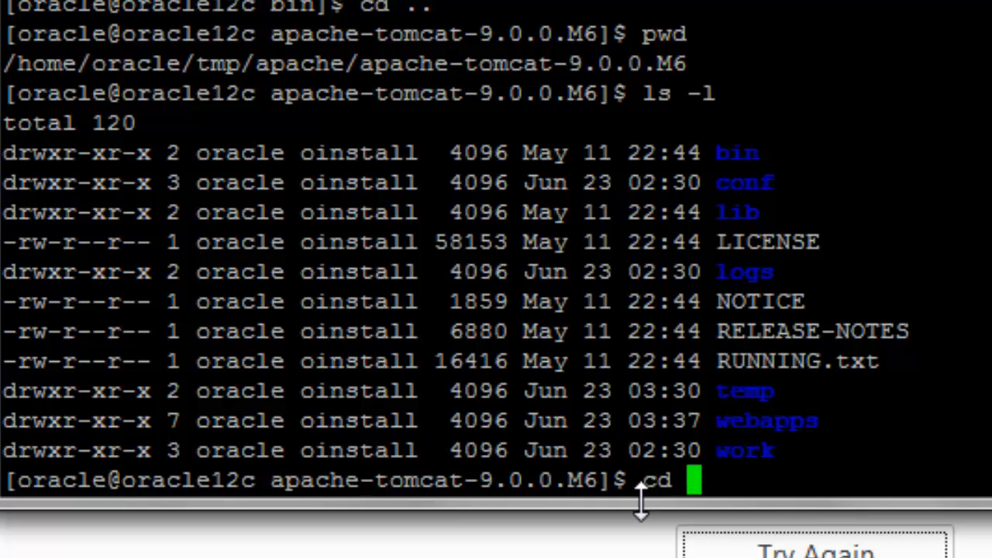
{"action": "type", "text": "conf"}
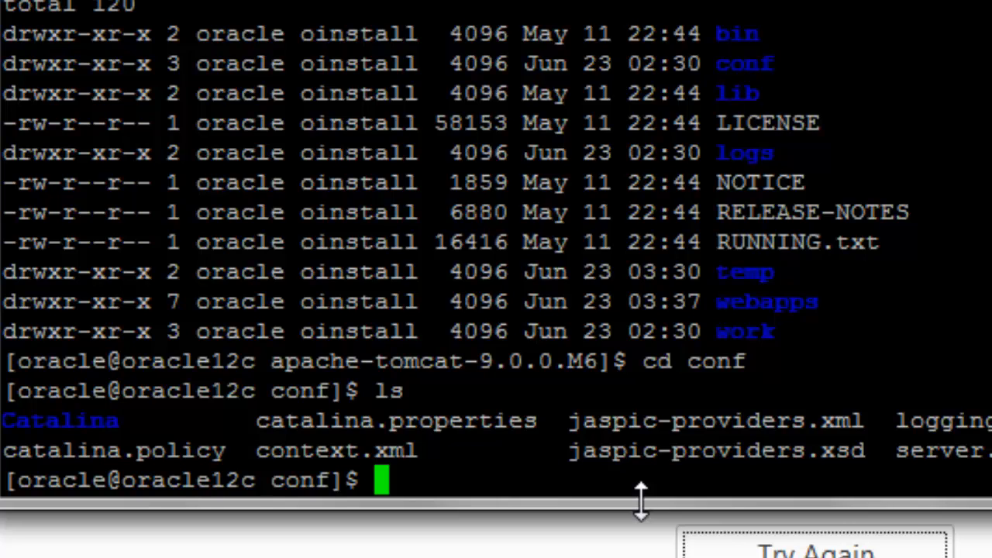
- Review the connector settings in server.xml with vi, then return to Tomcat home
{"action": "type", "text": "vi server.xml"}
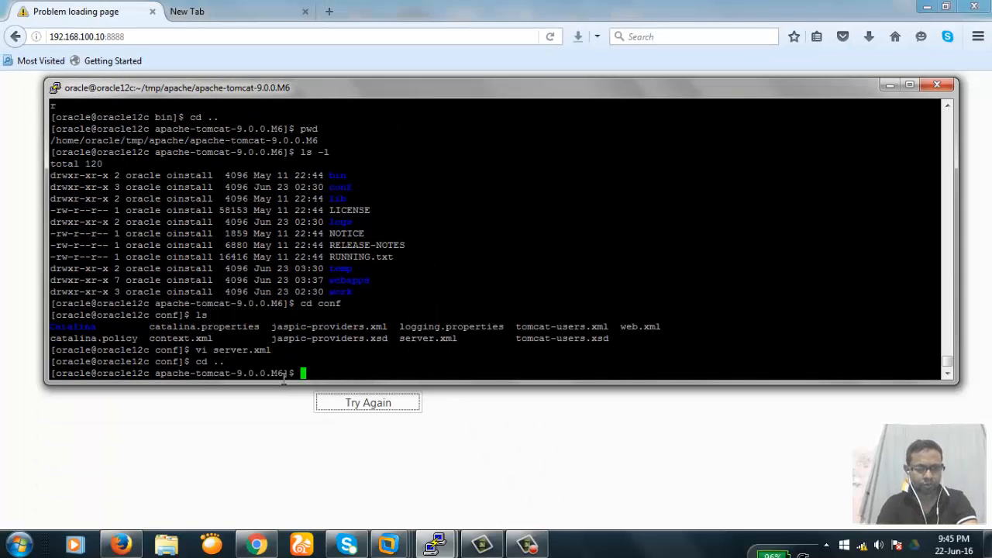
- Enter Tomcat's bin directory, list its scripts and copy the catalina.sh name
{"action": "type", "text": "cd bin"}
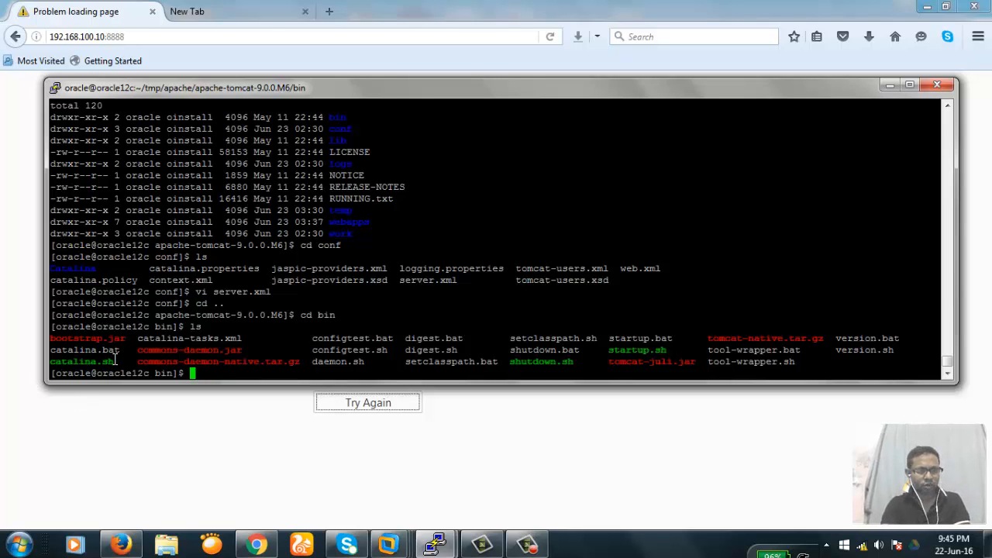
{"action": "double_click", "coordinate": [81, 361]}
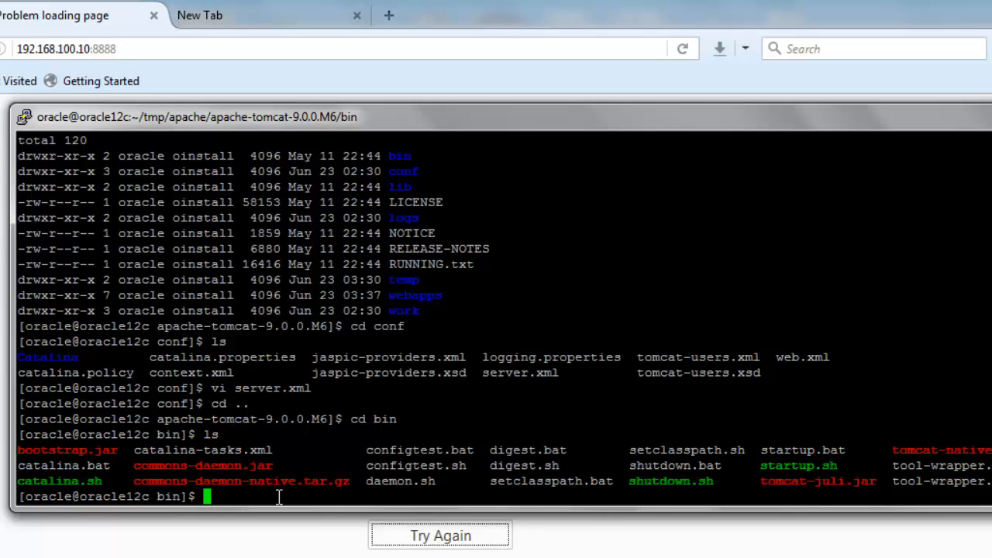
{"action": "type", "text": "chmod"}
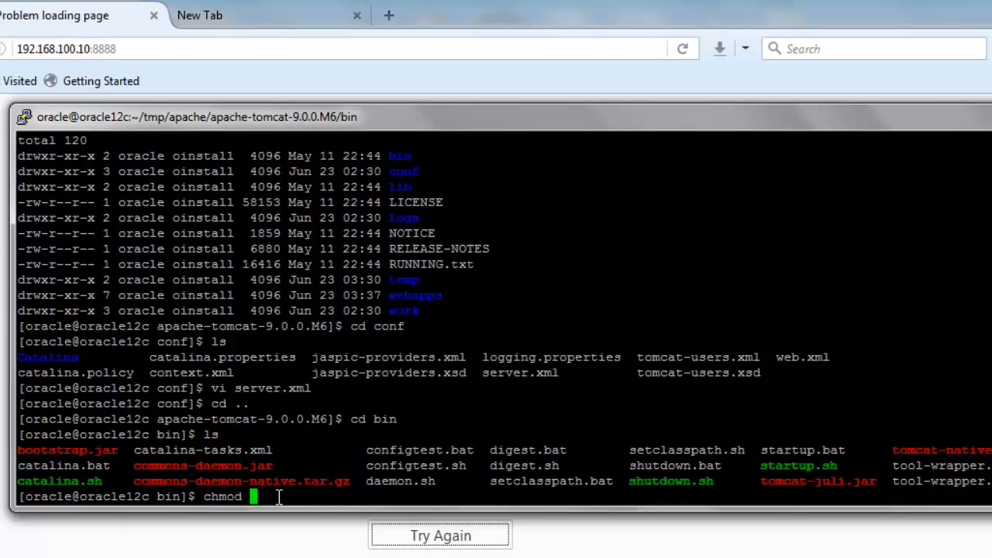
{"action": "type", "text": "+x"}
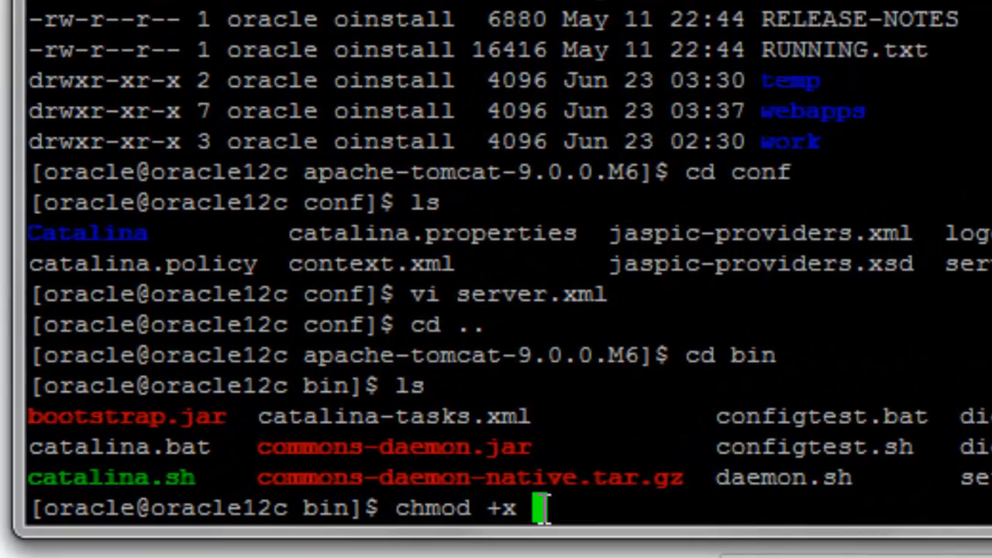
{"action": "type", "text": "catal"}
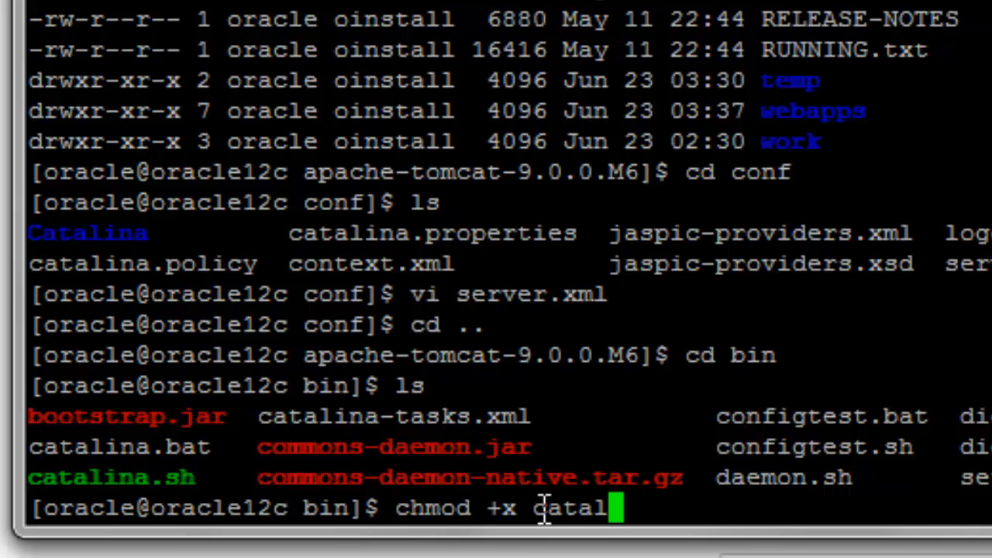
{"action": "type", "text": "ina.sh"}
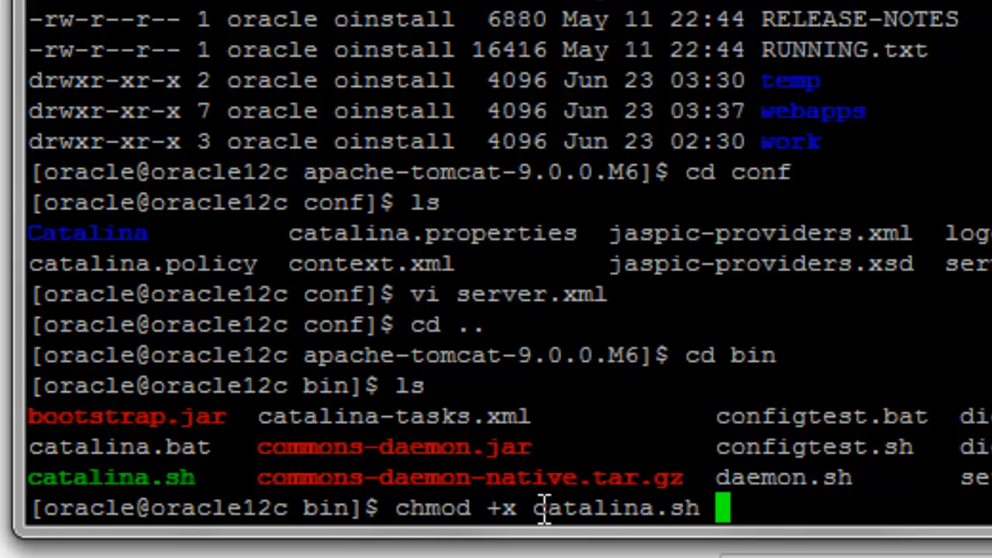
{"action": "key", "text": "BackSpace"}
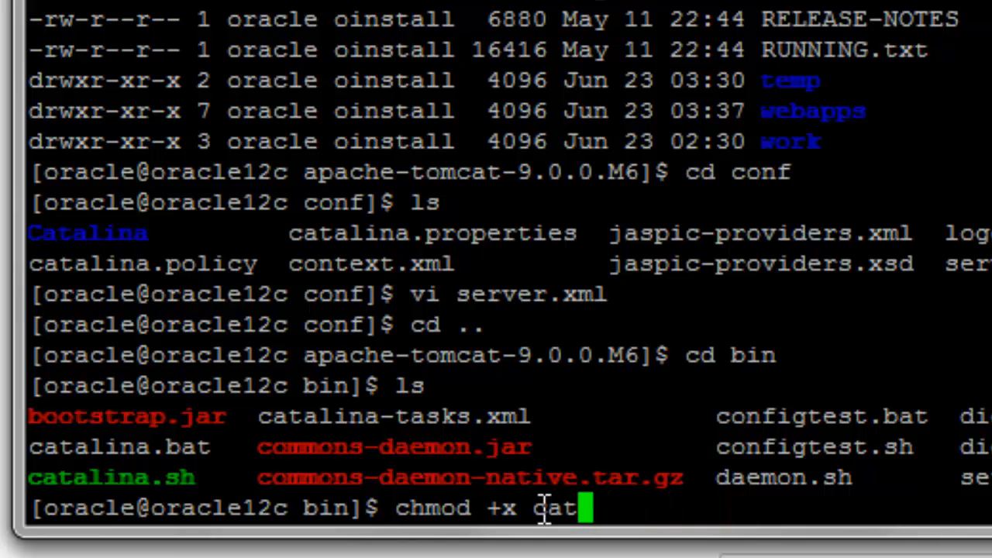
{"action": "key", "text": "Backspace"}
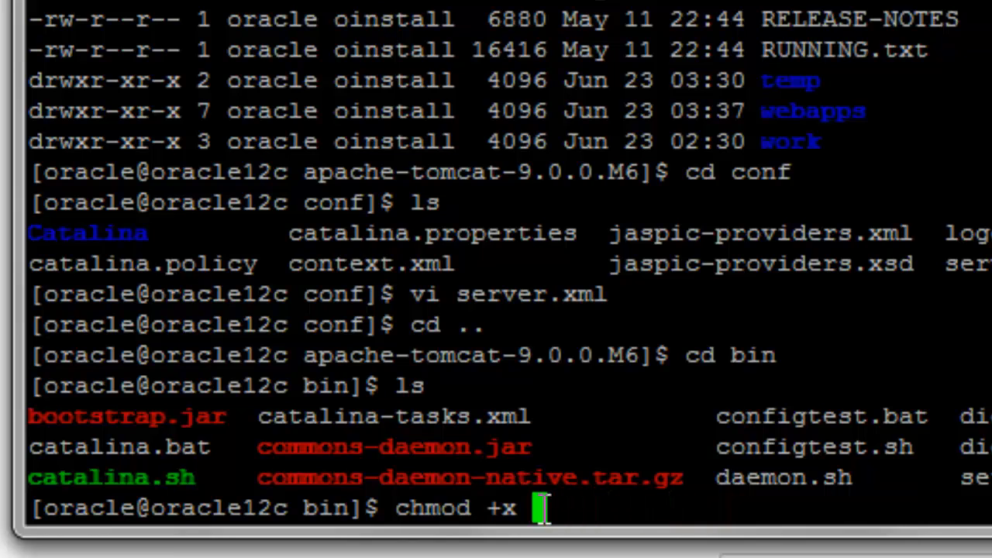
{"action": "type", "text": "star"}
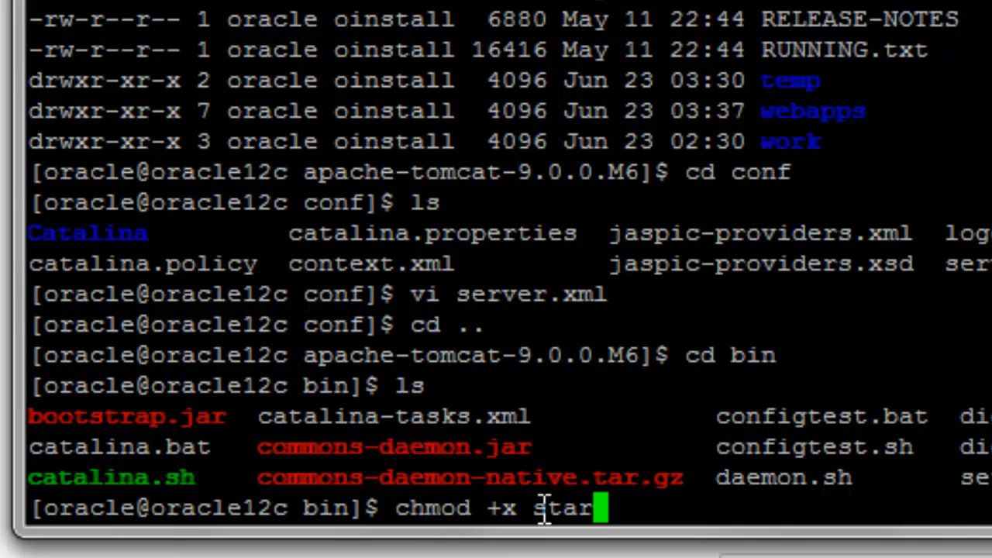
{"action": "type", "text": "tup."}
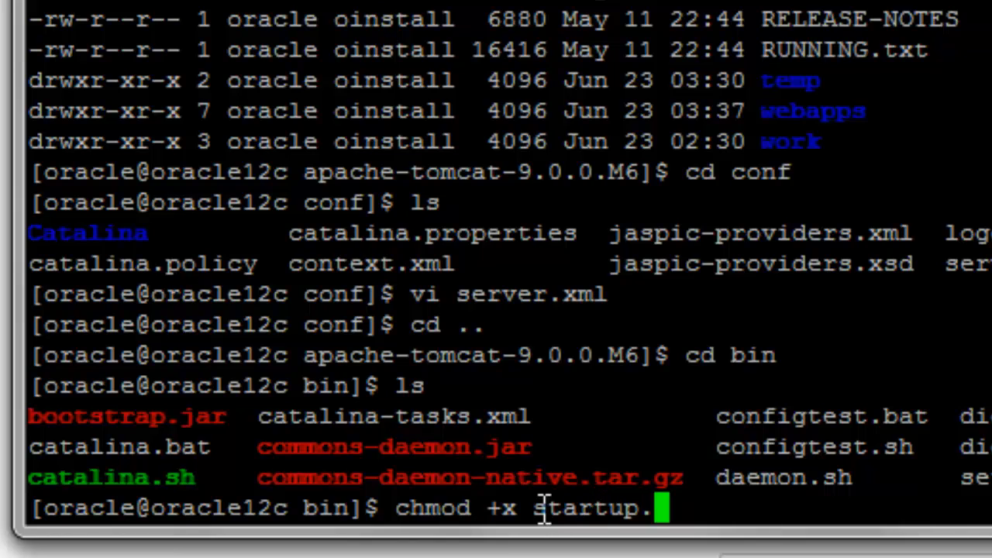
{"action": "type", "text": "sh"}
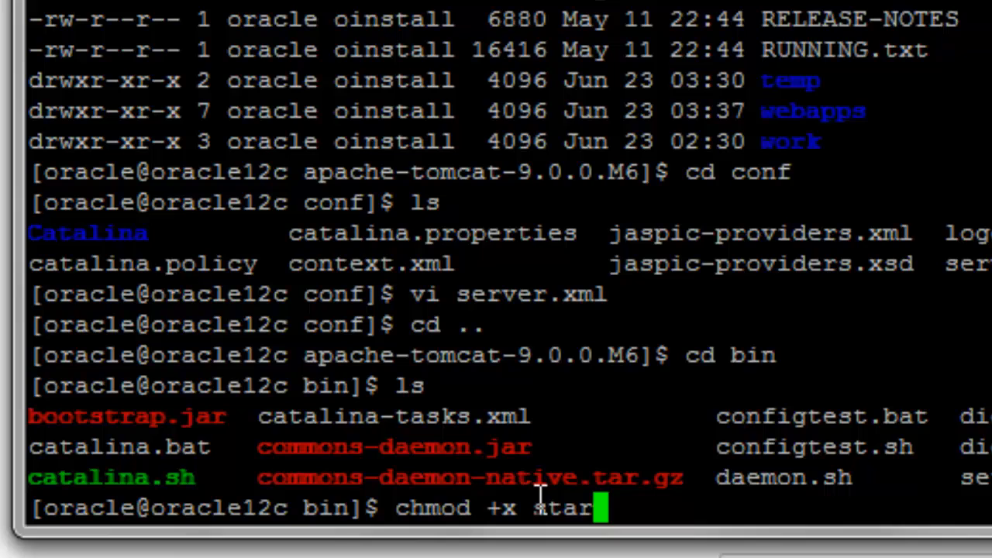
{"action": "key", "text": "BackSpace"}
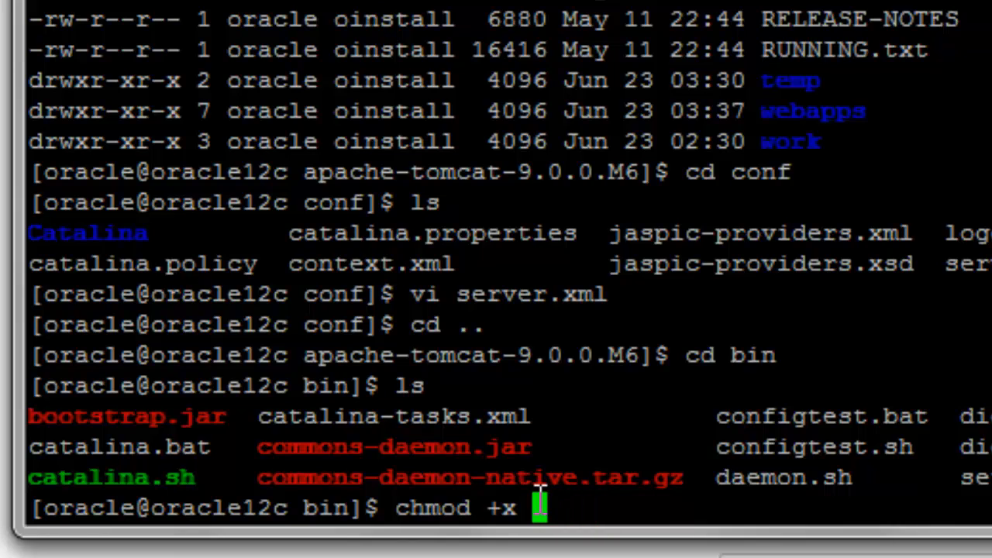
{"action": "type", "text": "shut"}
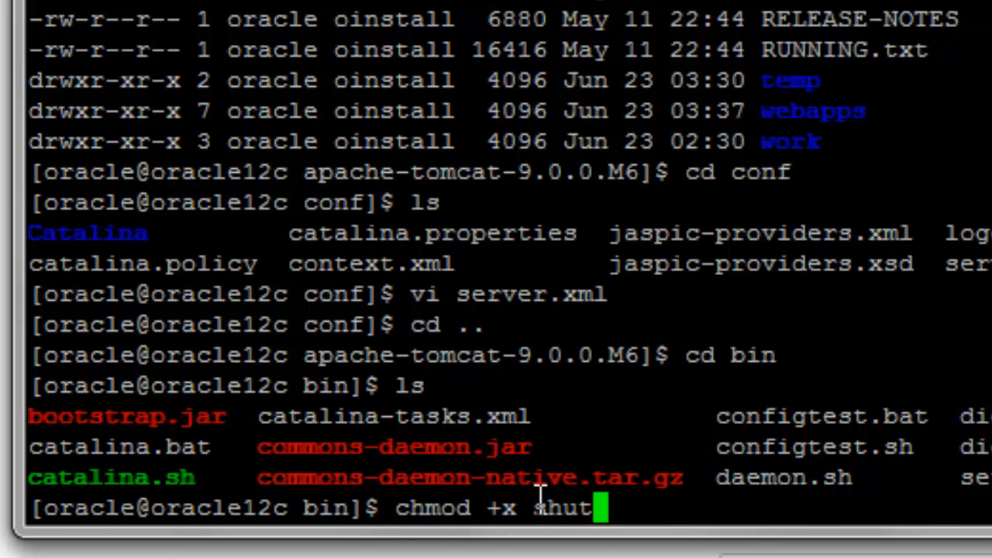
{"action": "type", "text": "down."}
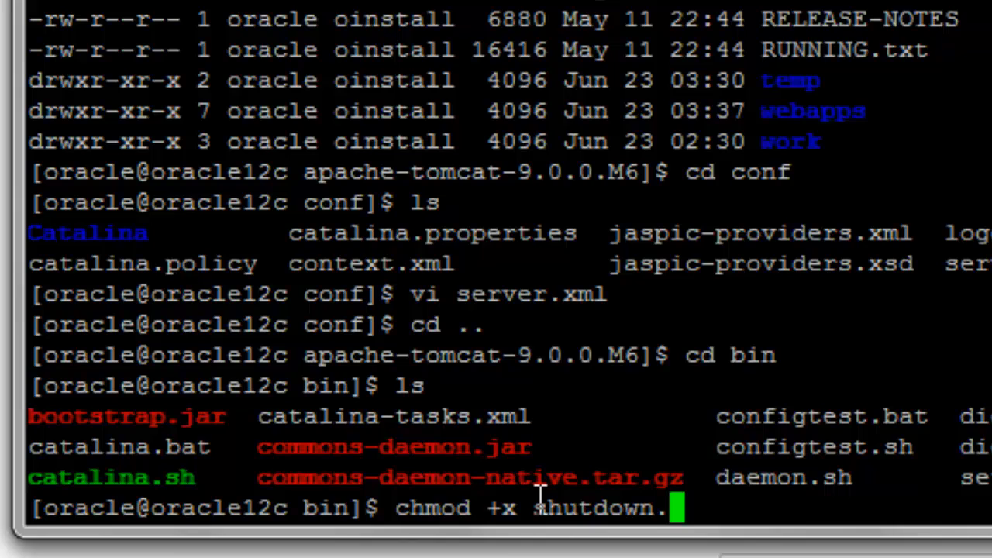
{"action": "type", "text": "sh"}
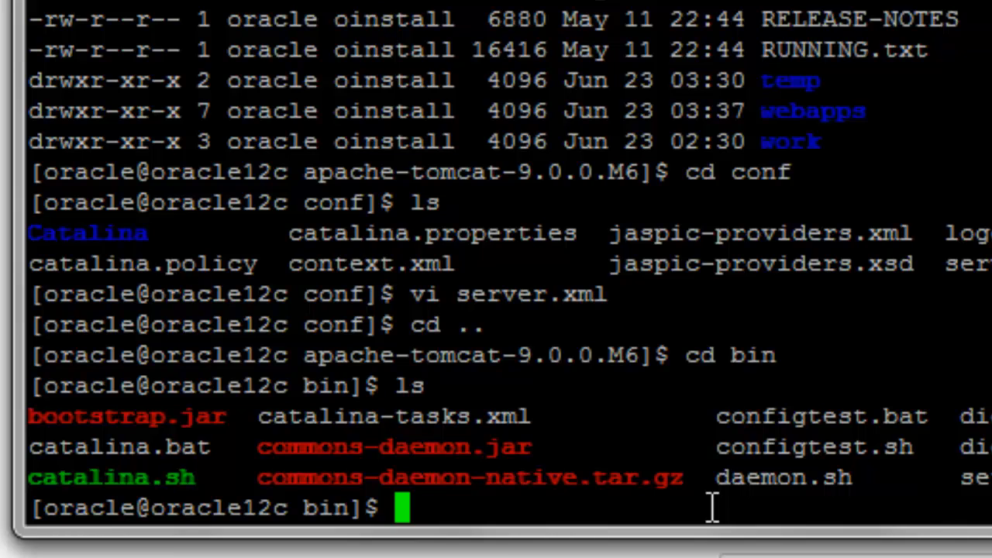
- Launch Tomcat by running ./startup.sh from its bin directory
{"action": "type", "text": "./"}
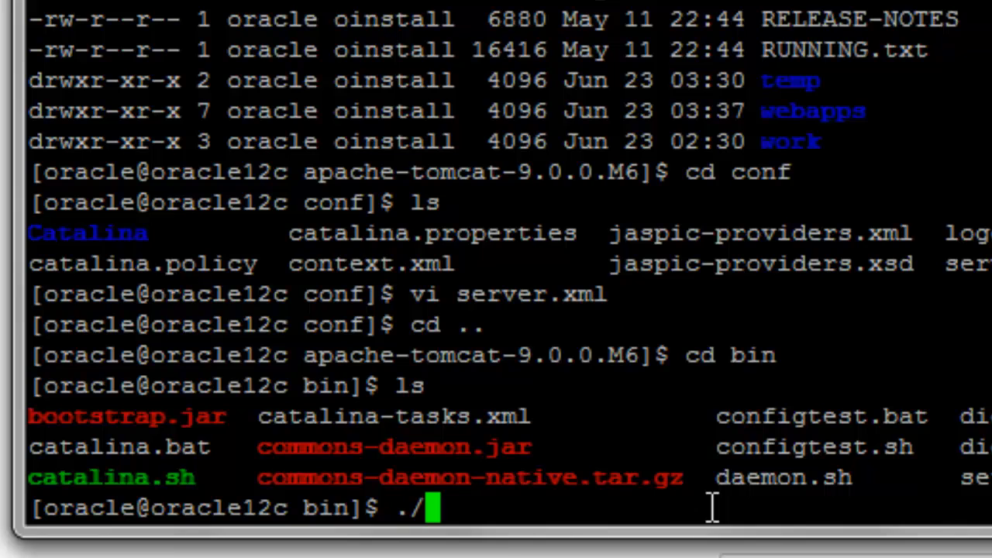
{"action": "type", "text": "star"}
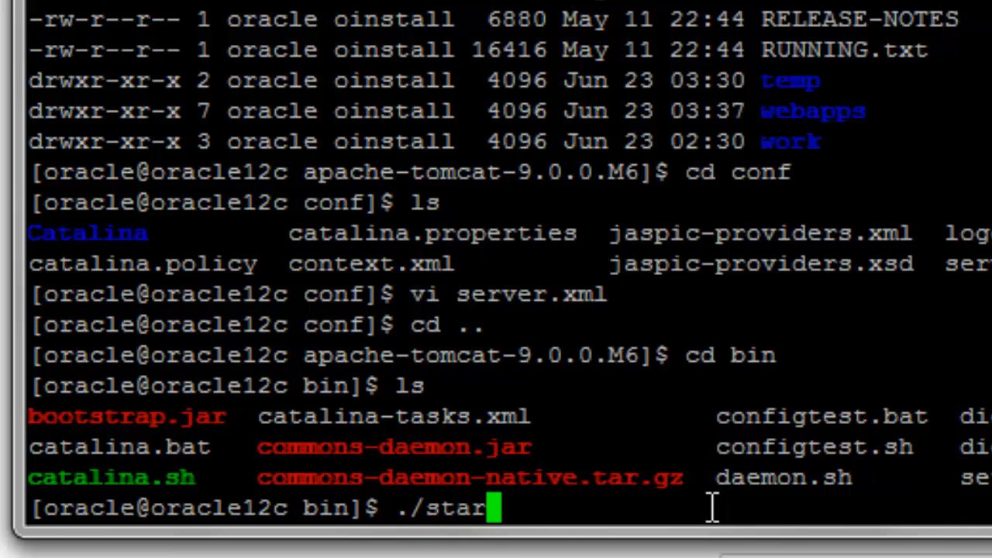
{"action": "type", "text": "tup.sh"}
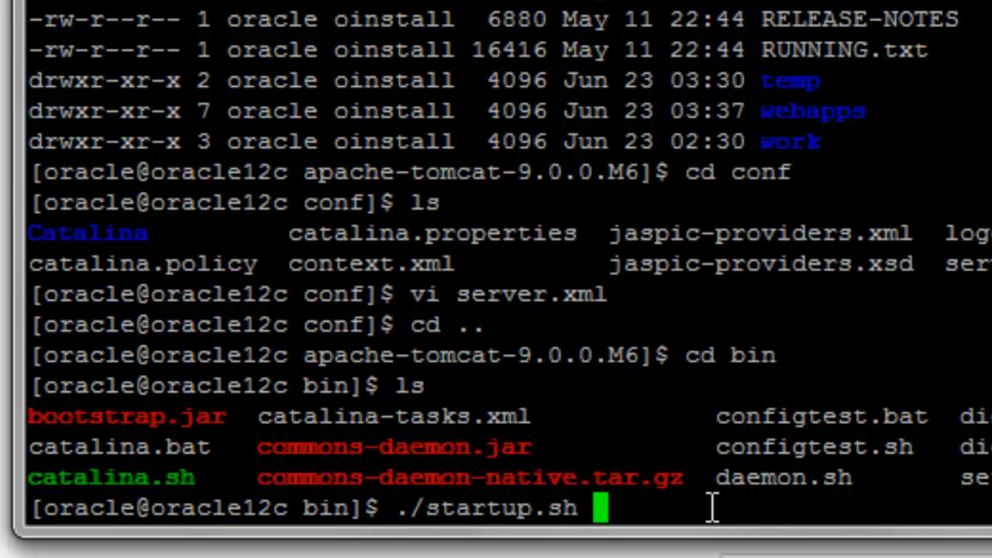
{"action": "key", "text": "Return"}
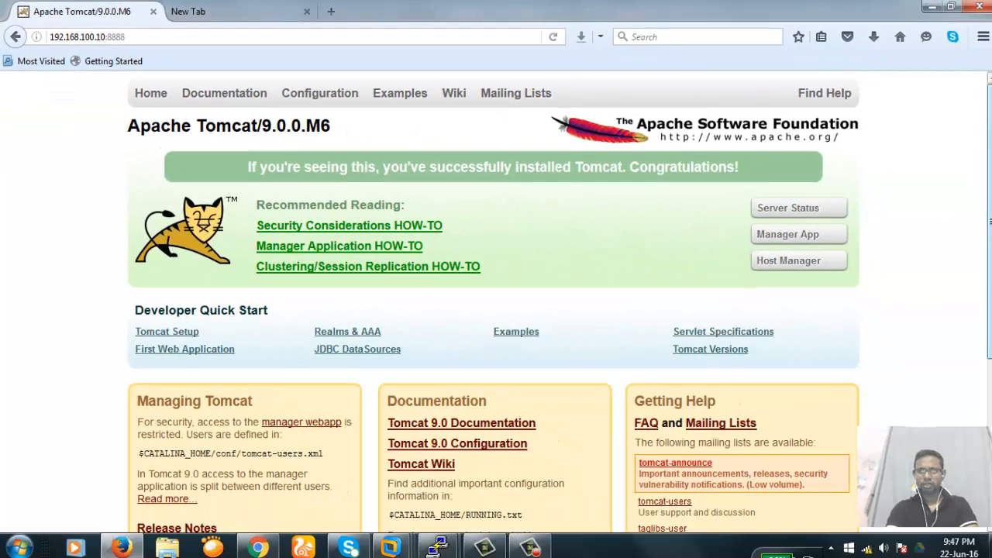
- Scroll the Apache Tomcat welcome page at 192.168.100.10:8888 to confirm it loaded
{"action": "scroll", "scroll_direction": "down", "scroll_amount": 3}
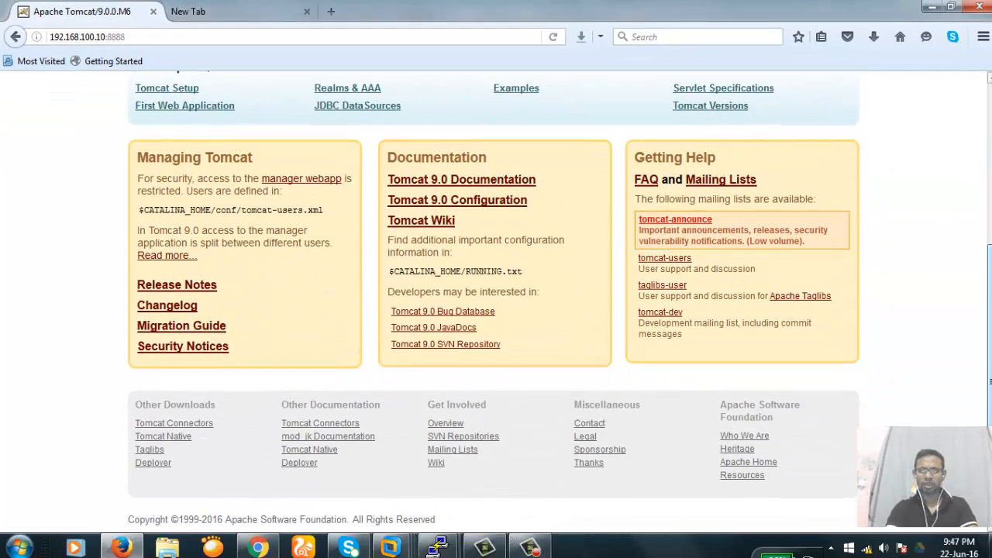
{"action": "scroll", "scroll_direction": "up", "scroll_amount": 3}
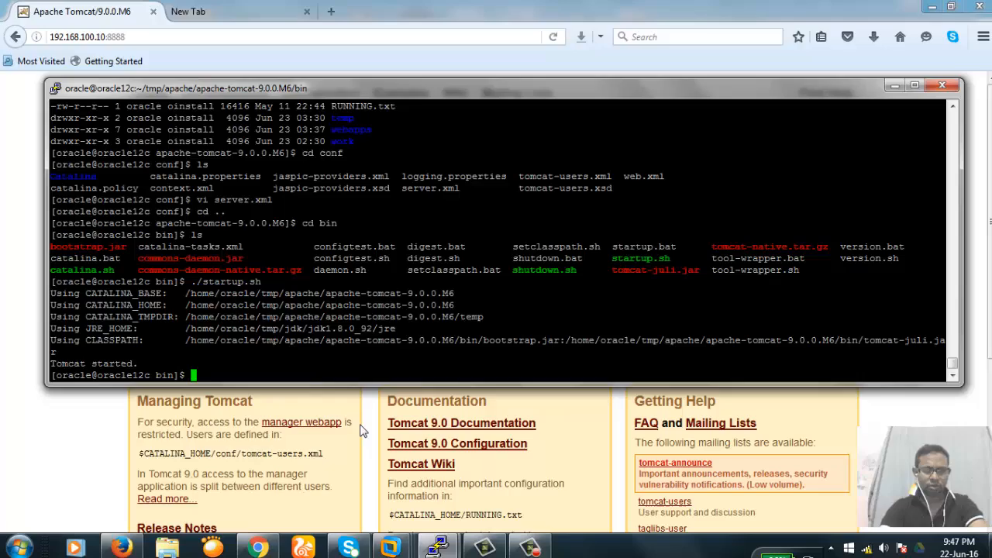
- Go up to tmp, list the ords folder and copy the ords.war file name
{"action": "type", "text": "cd .."}
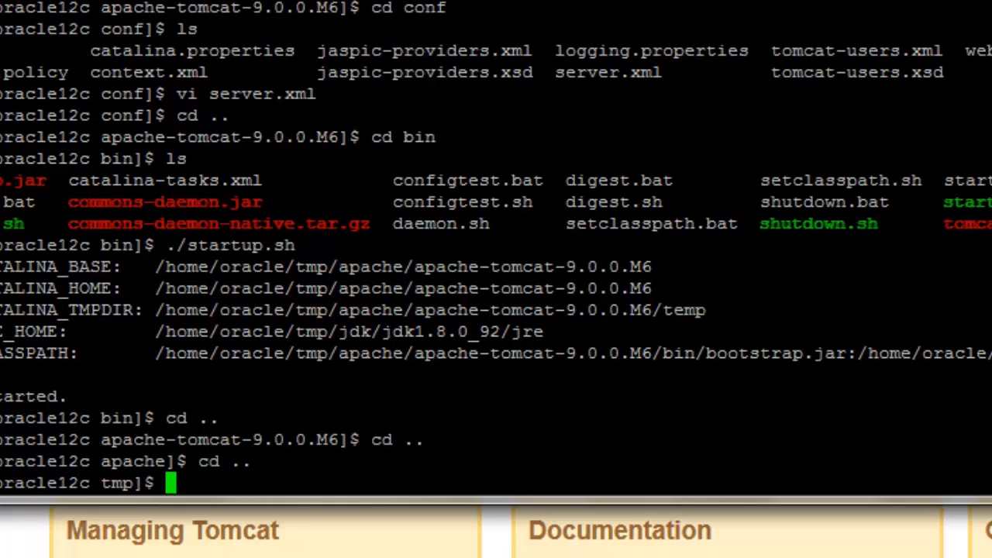
{"action": "type", "text": "cd ords"}
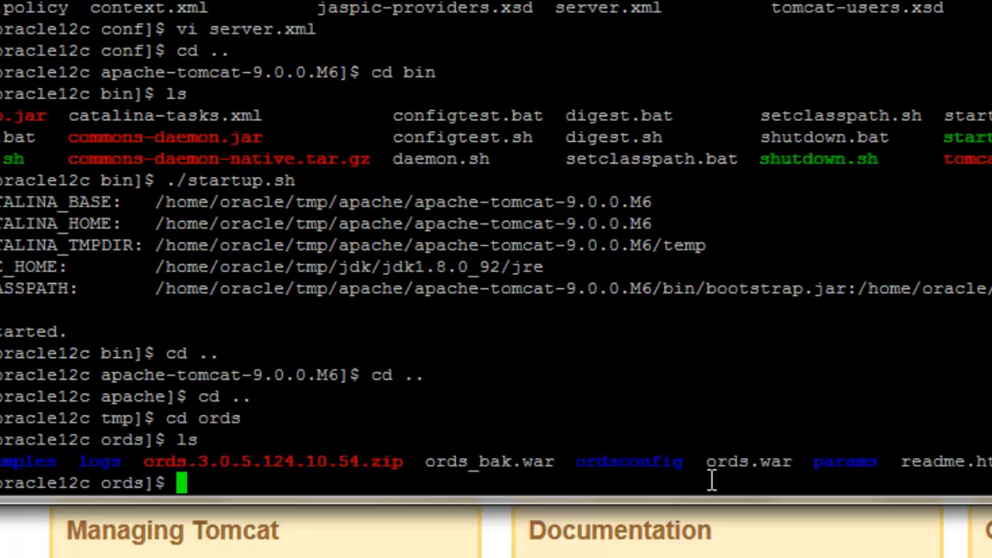
{"action": "double_click", "coordinate": [748, 462]}
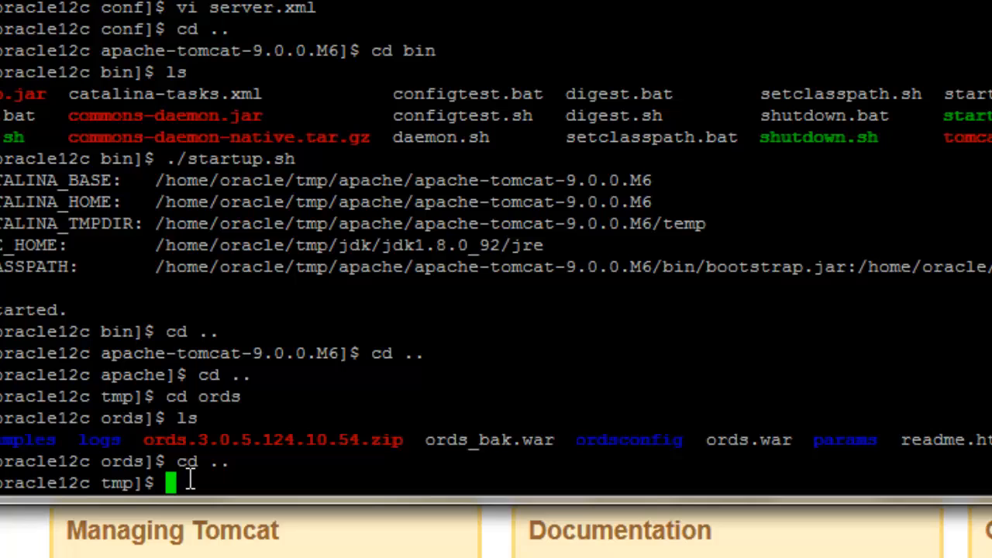
- Browse apex/images, then delete ordsapache.war and ordsapacheconf from ords and return home
{"action": "type", "text": "cd"}
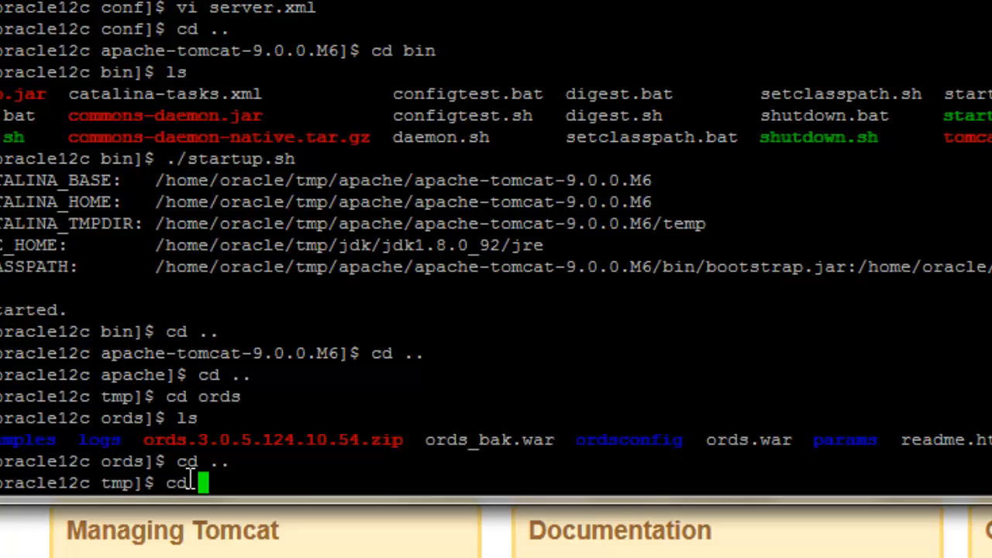
{"action": "type", "text": "apex"}
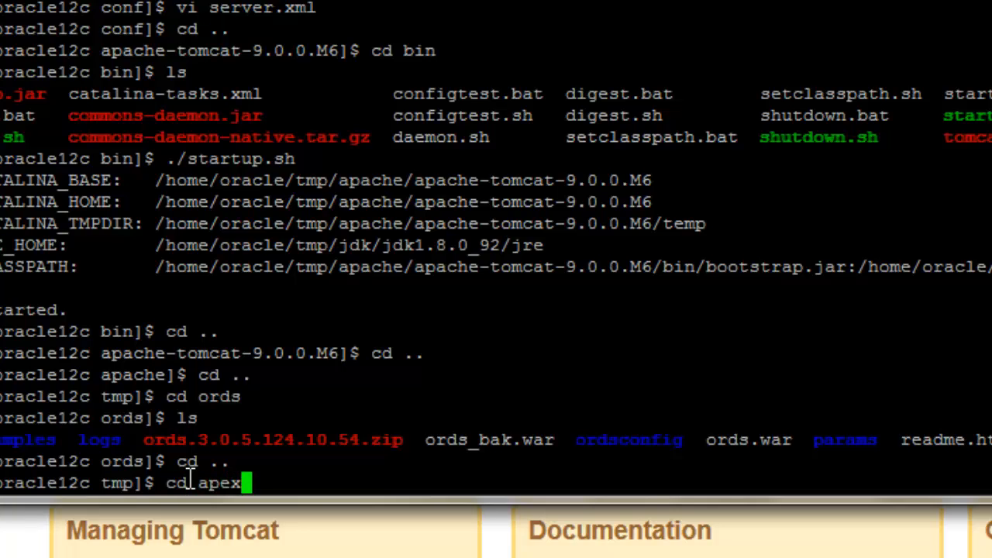
{"action": "type", "text": "/i"}
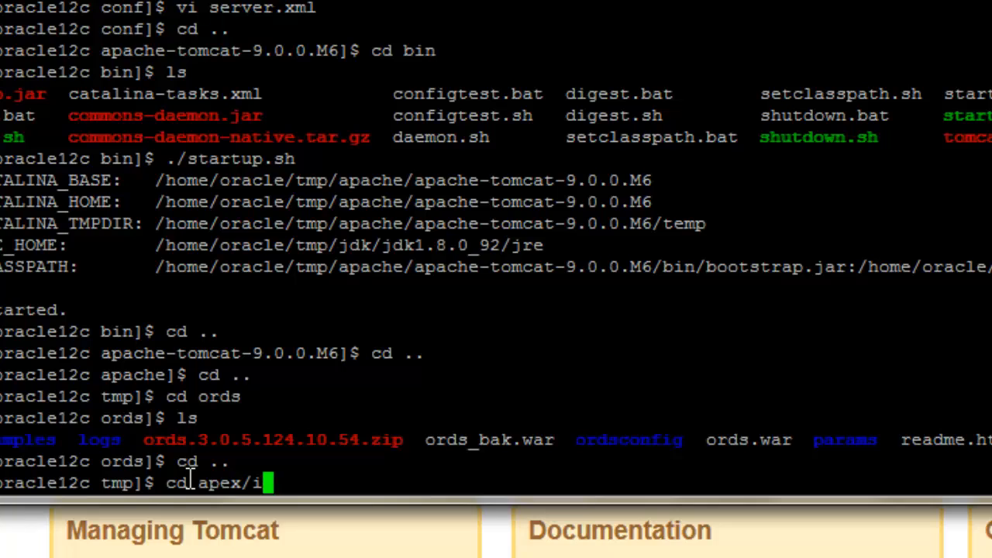
{"action": "type", "text": "m"}
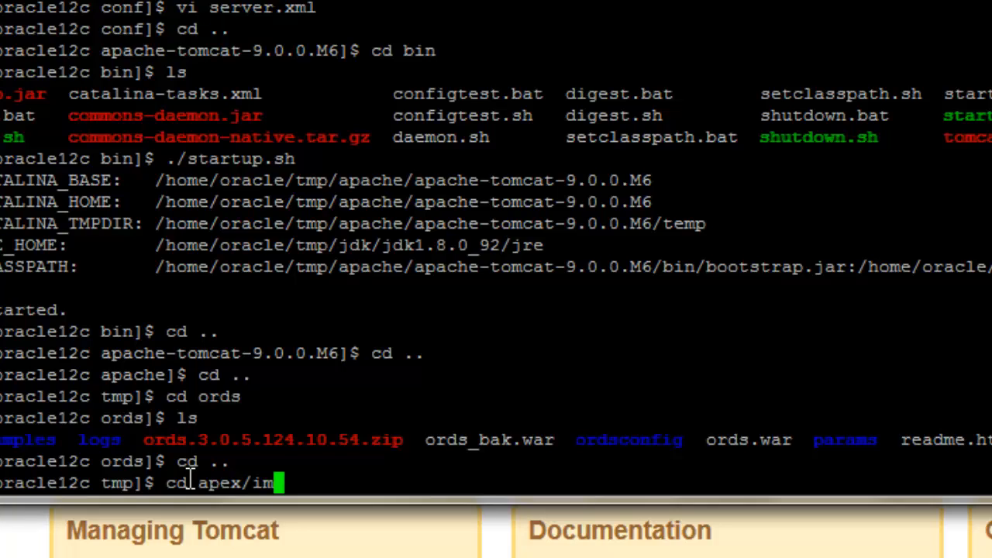
{"action": "type", "text": "ages/"}
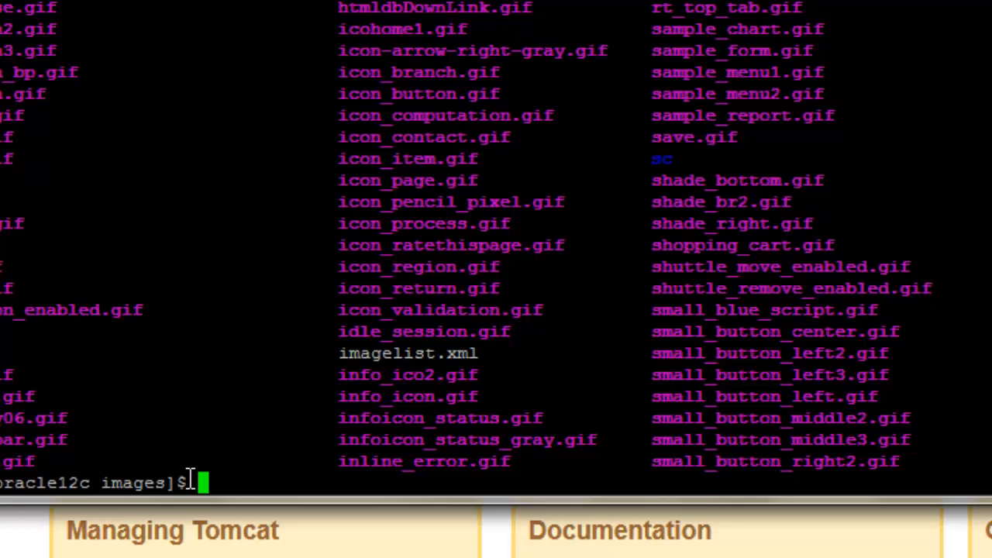
{"action": "type", "text": "cd"}
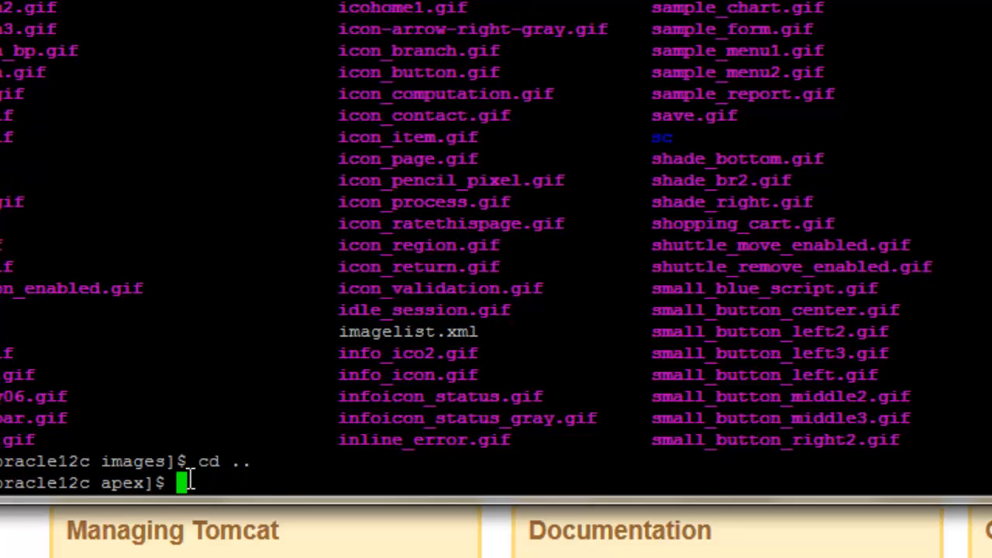
{"action": "type", "text": "cd"}
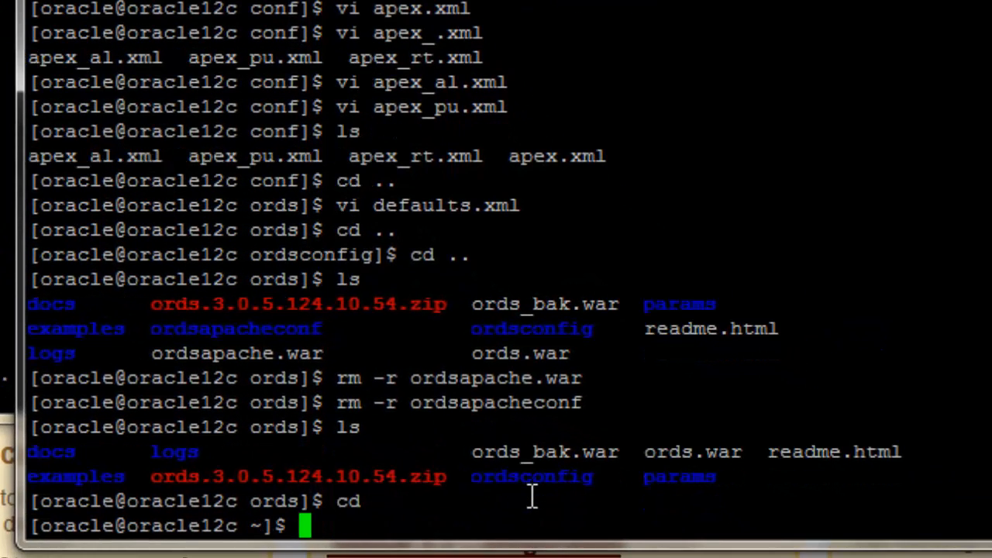
- Start the Oracle instance via sqlplus / as sysdba, then confirm the listener with lsnrctl start
{"action": "type", "text": "sql p"}
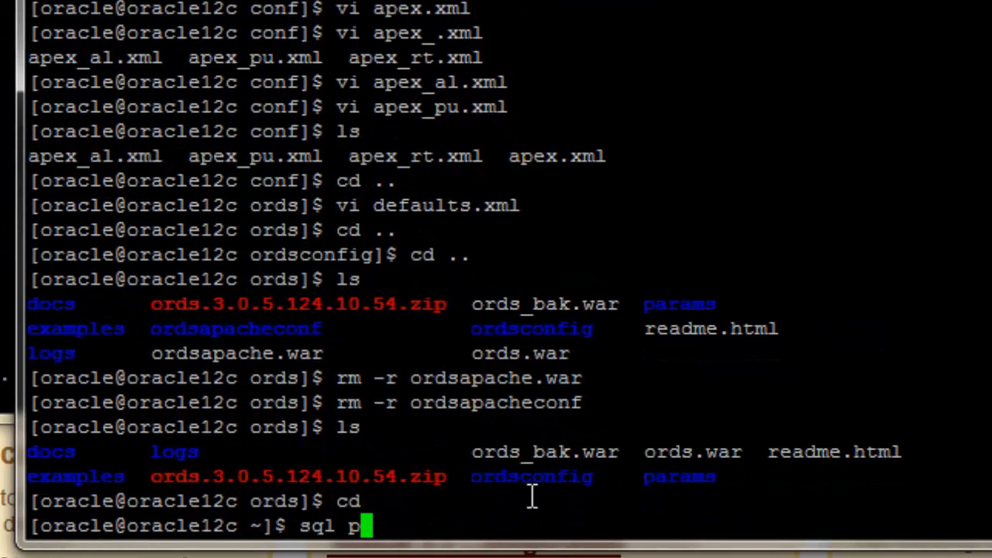
{"action": "type", "text": "lus"}
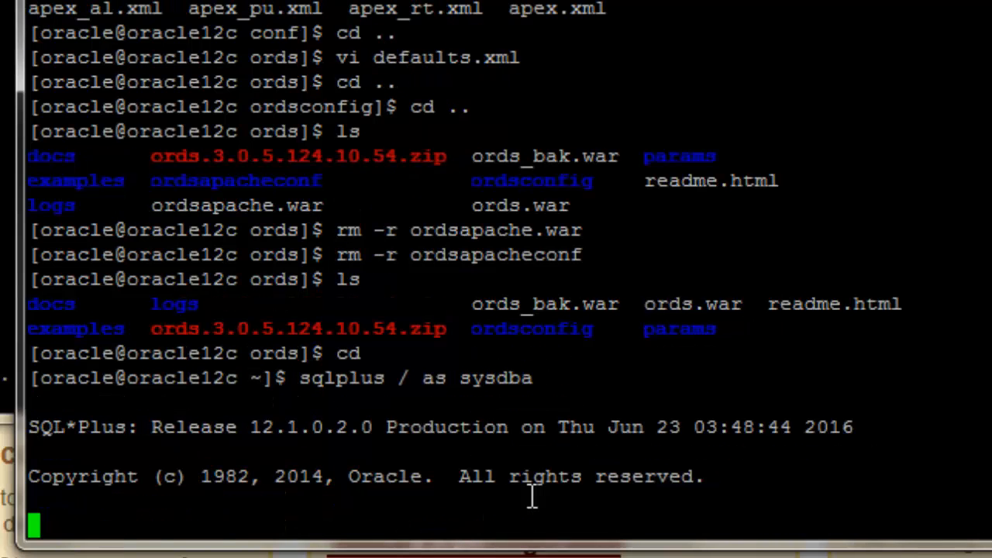
{"action": "key", "text": "Return"}
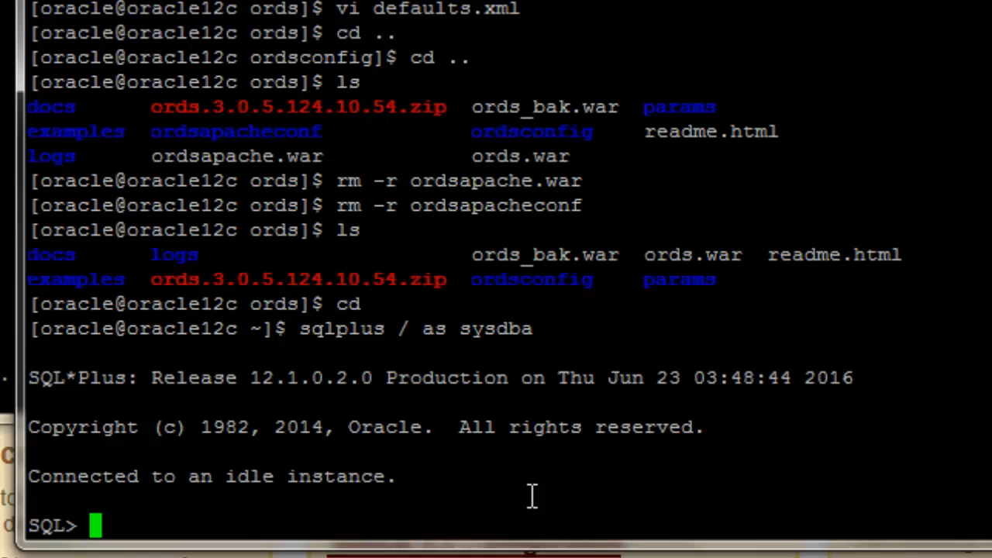
{"action": "type", "text": "startup;"}
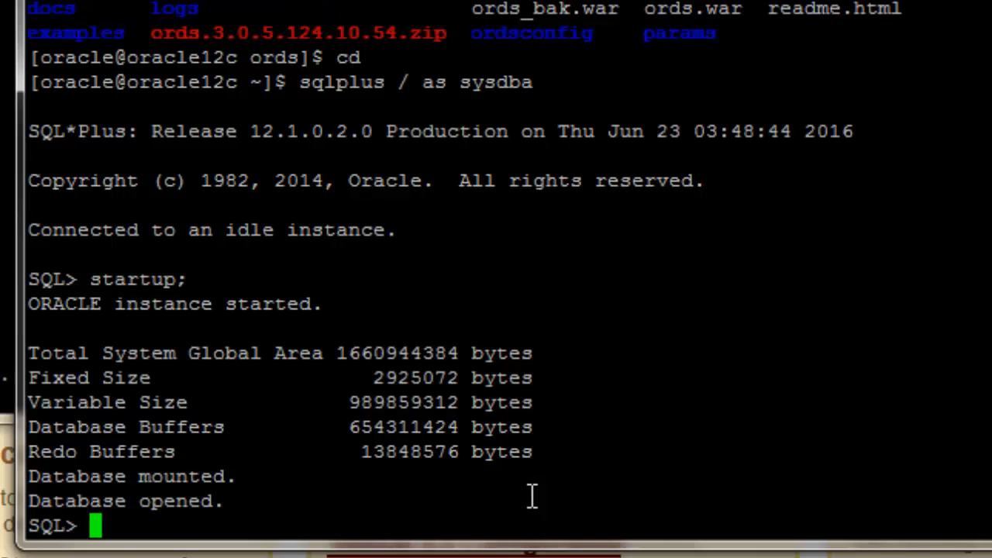
{"action": "type", "text": "exit"}
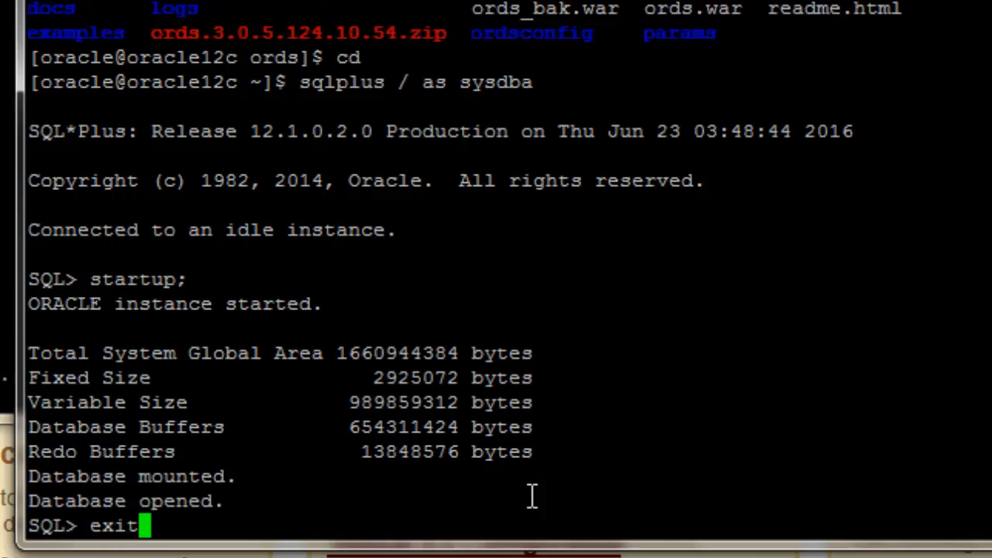
{"action": "key", "text": "Return"}
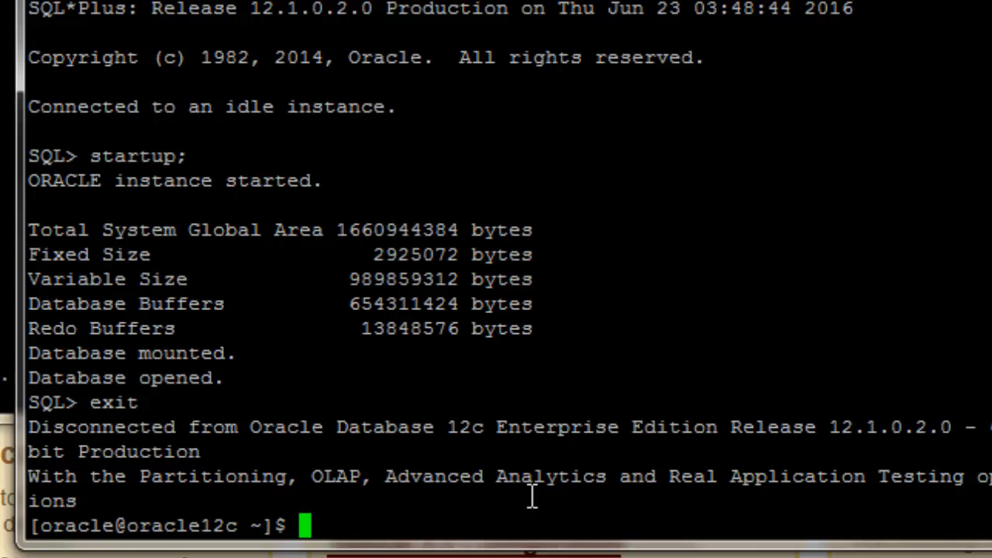
{"action": "type", "text": "ls"}
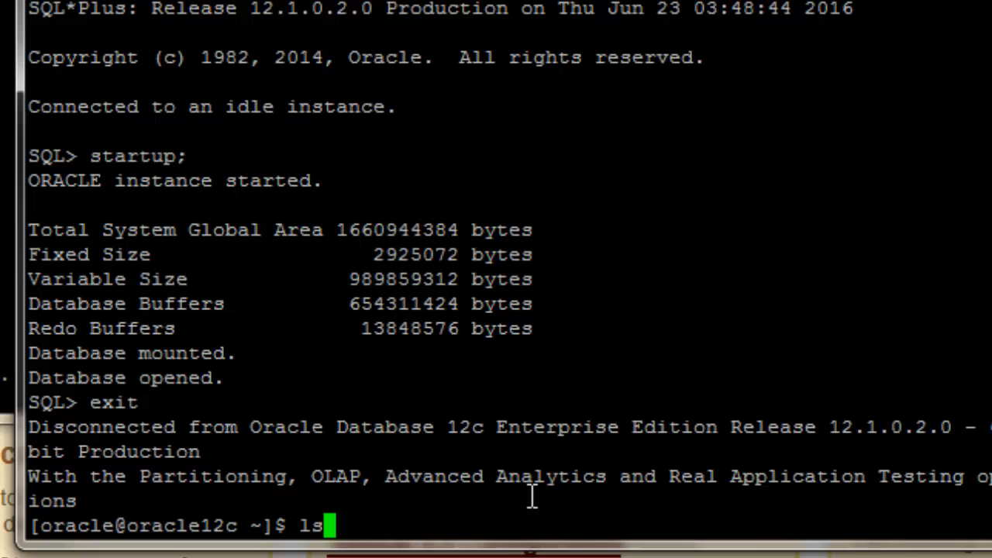
{"action": "type", "text": "snrctl start"}
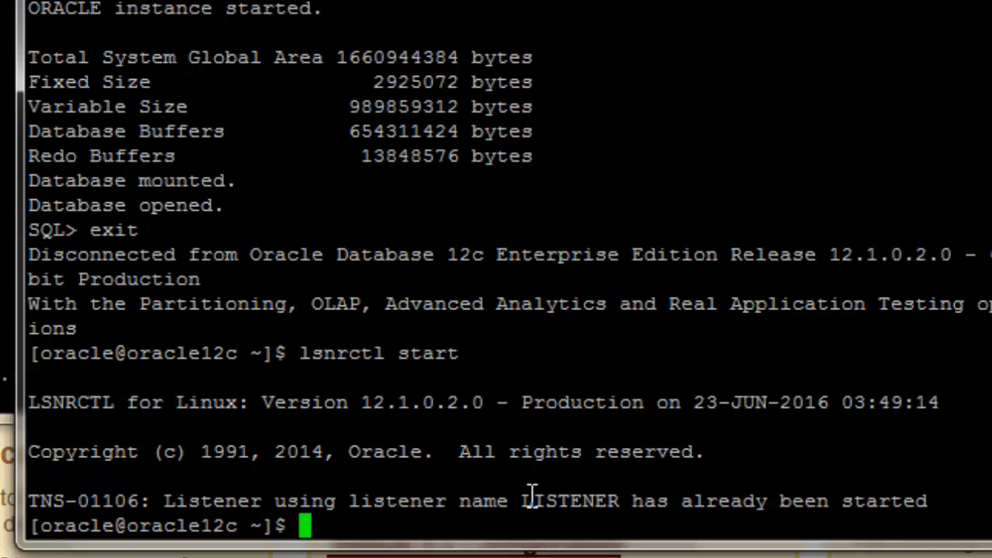
{"action": "mouse_move", "coordinate": [953, 110]}
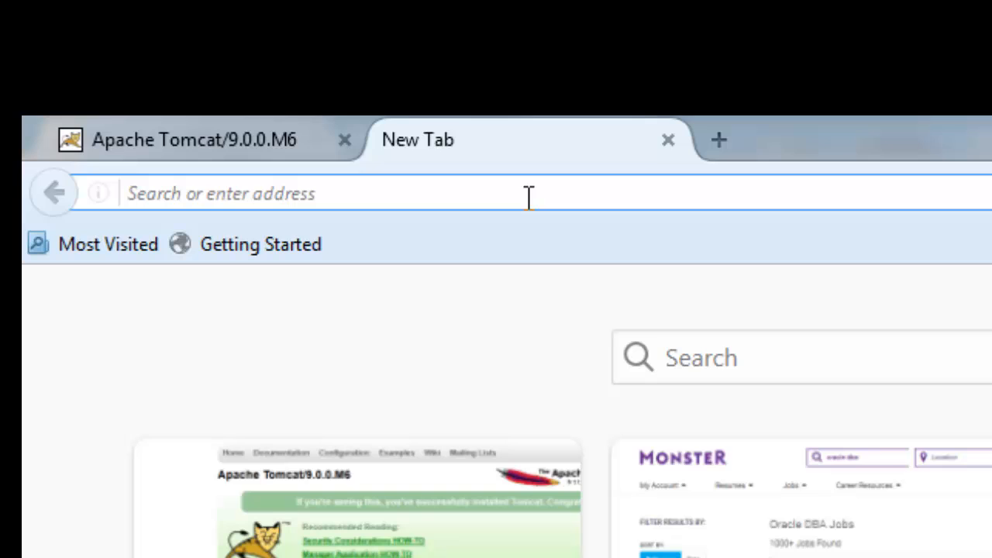
- Load the APEX sign-in page at 192.168.100.10:8080/apex and open a new blank tab
{"action": "type", "text": "192.168.100.10/"}
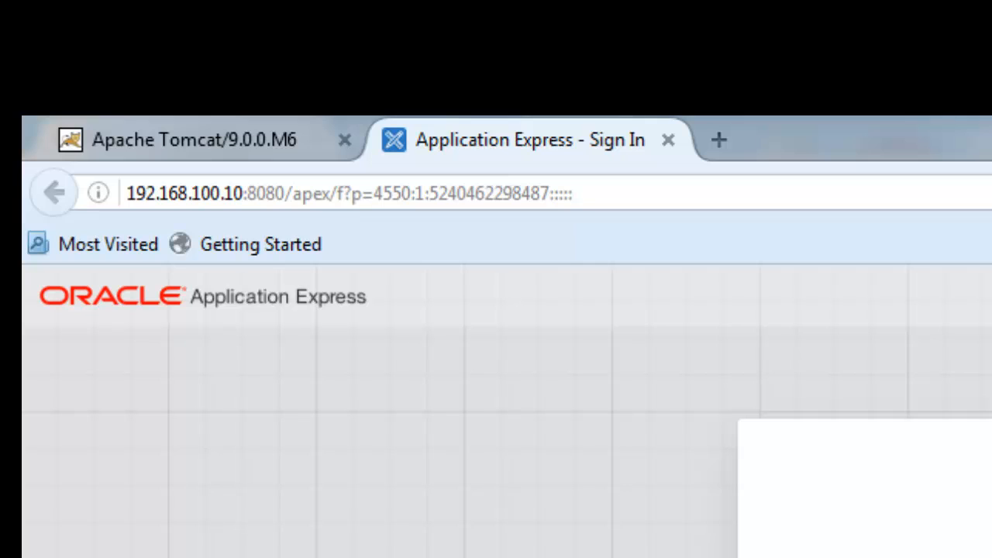
{"action": "left_click", "coordinate": [717, 140]}
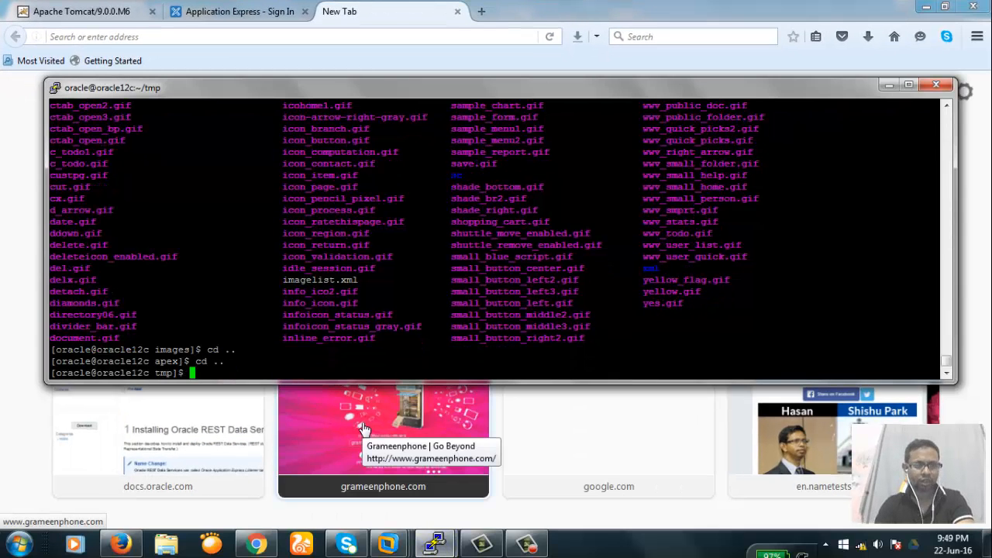
- Change into the tmp/ords directory on the server
{"action": "type", "text": "cd .."}
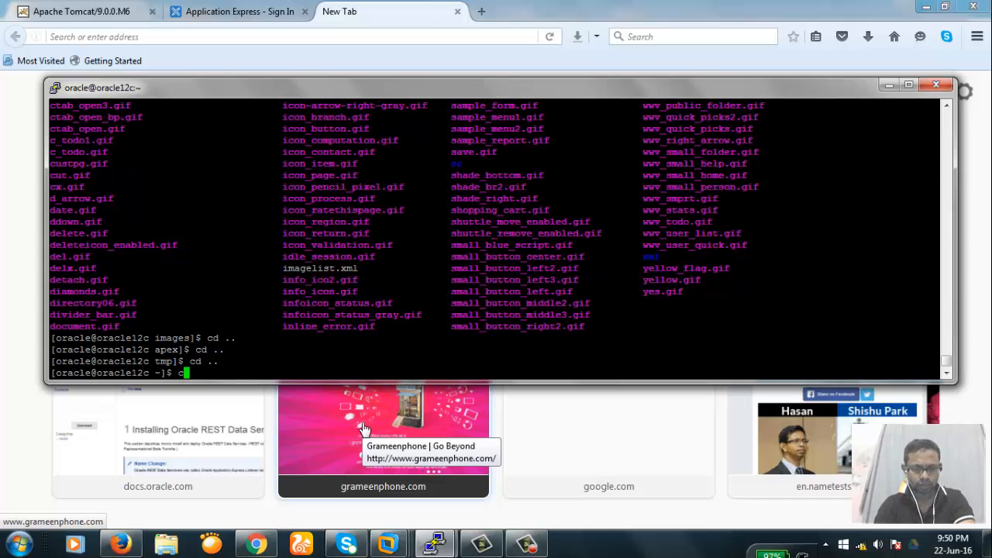
{"action": "type", "text": "cd tmp/"}
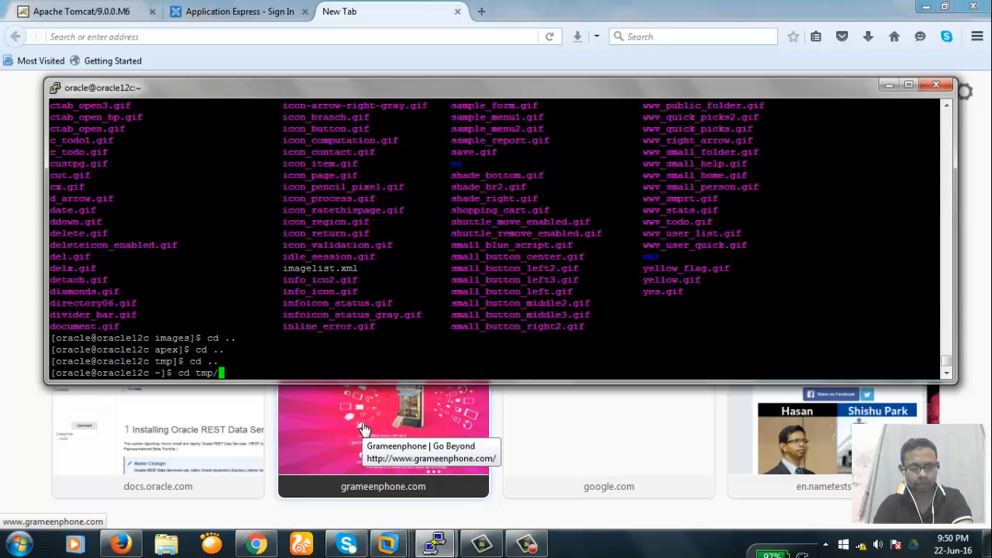
{"action": "type", "text": "ords"}
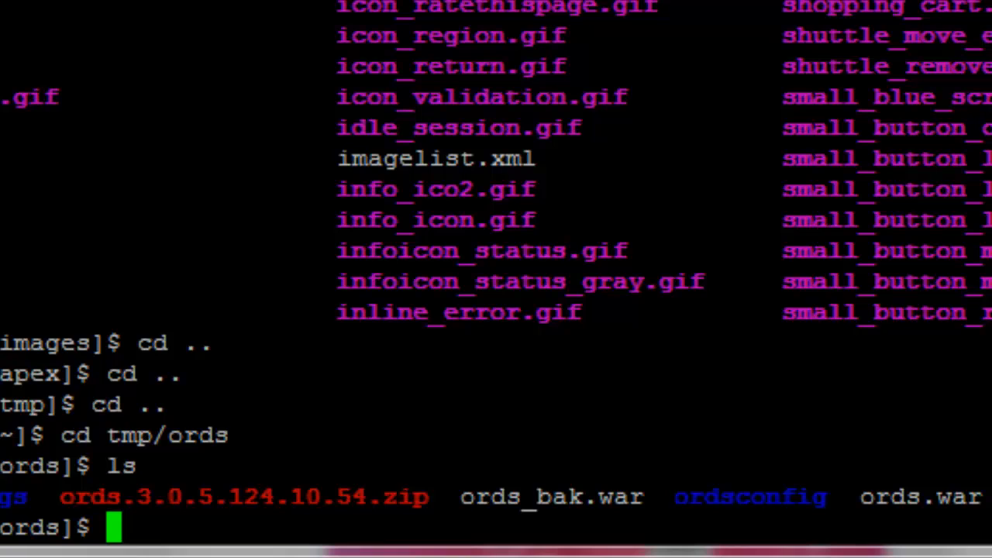
- Launch ORDS standalone with java -jar ords.war and check the page on port 8081
{"action": "type", "text": "java -j"}
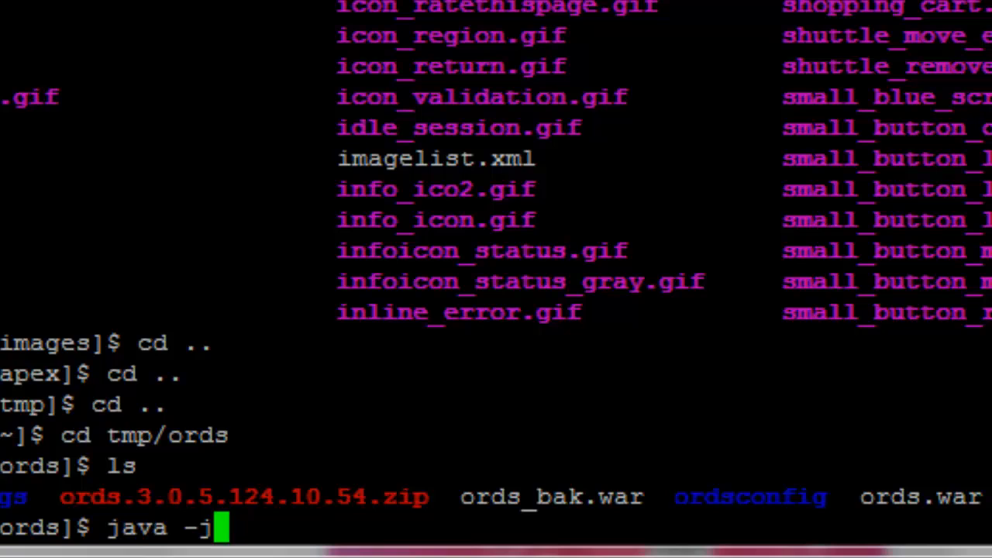
{"action": "type", "text": "ar"}
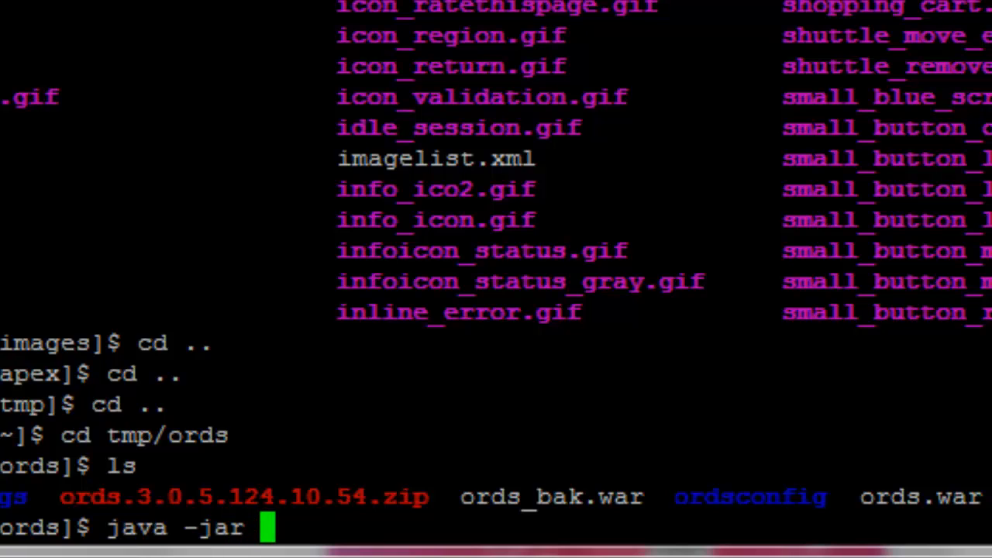
{"action": "type", "text": "ords.war"}
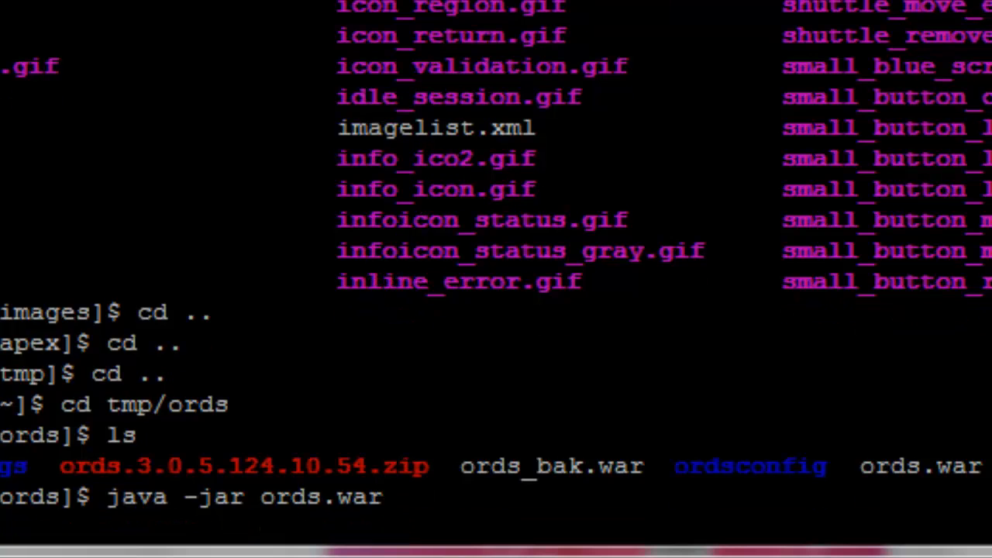
{"action": "key", "text": "Return"}
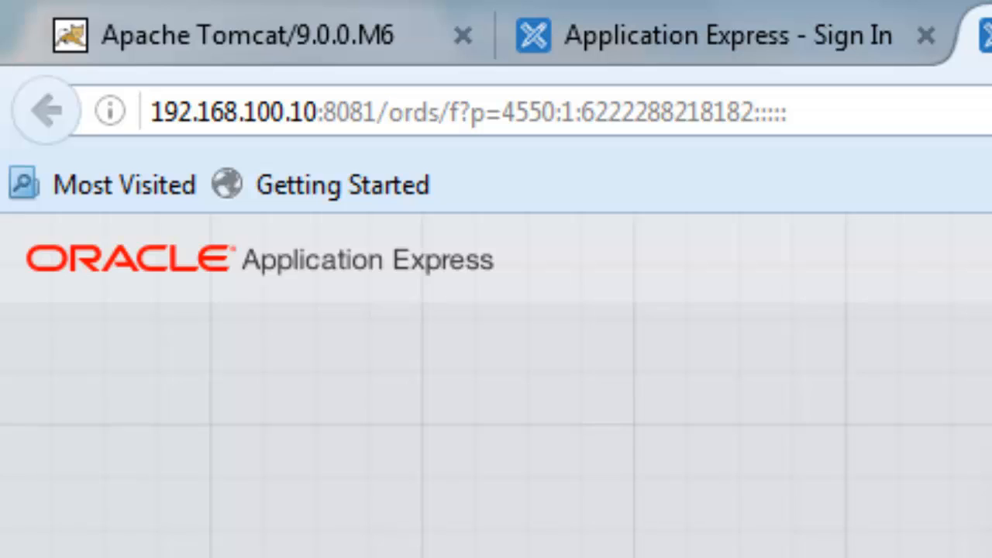
{"action": "left_click", "coordinate": [465, 111]}
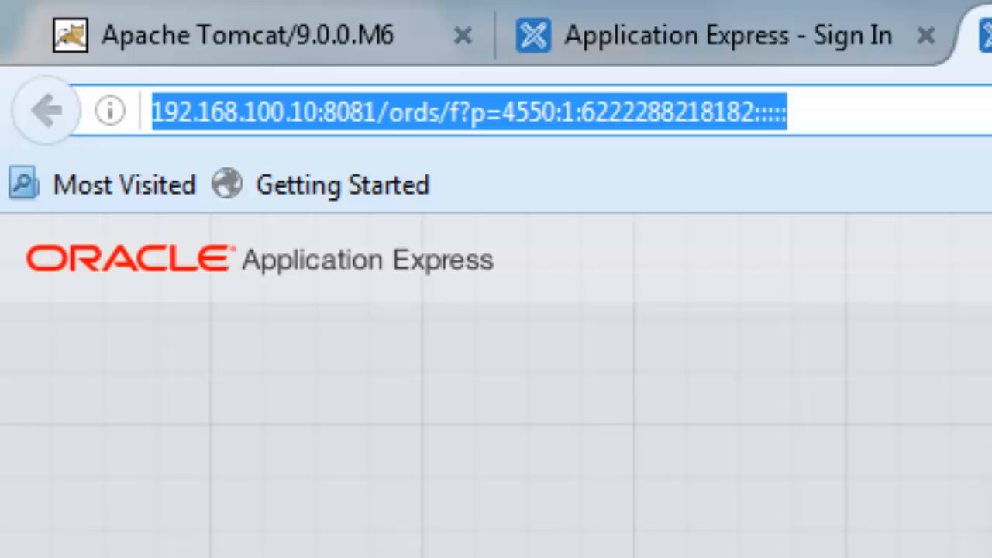
- Load 192.168.100.10:8888 in a new tab, then try /ords, which returns 404
{"action": "left_click", "coordinate": [783, 111]}
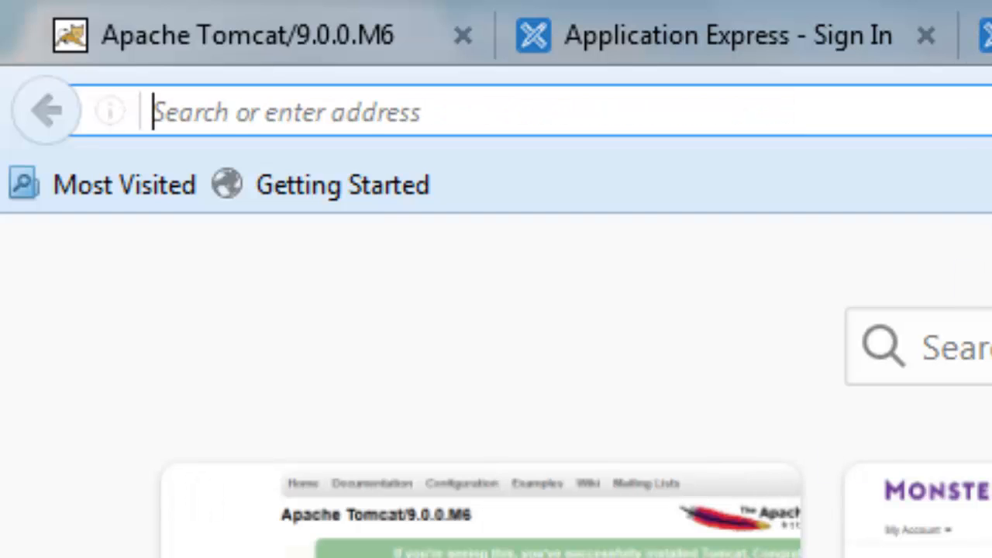
{"action": "type", "text": "192.168.100.10/"}
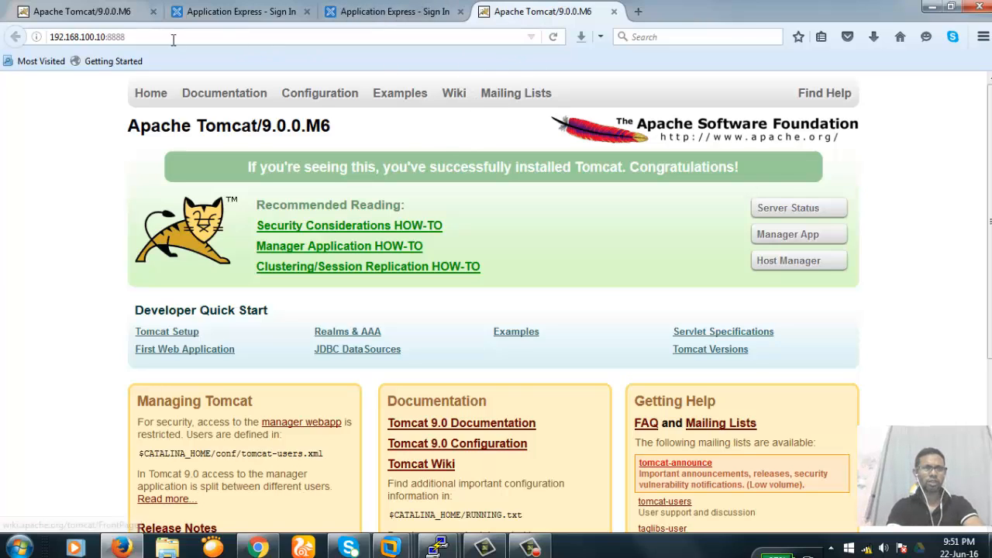
{"action": "left_click", "coordinate": [88, 37]}
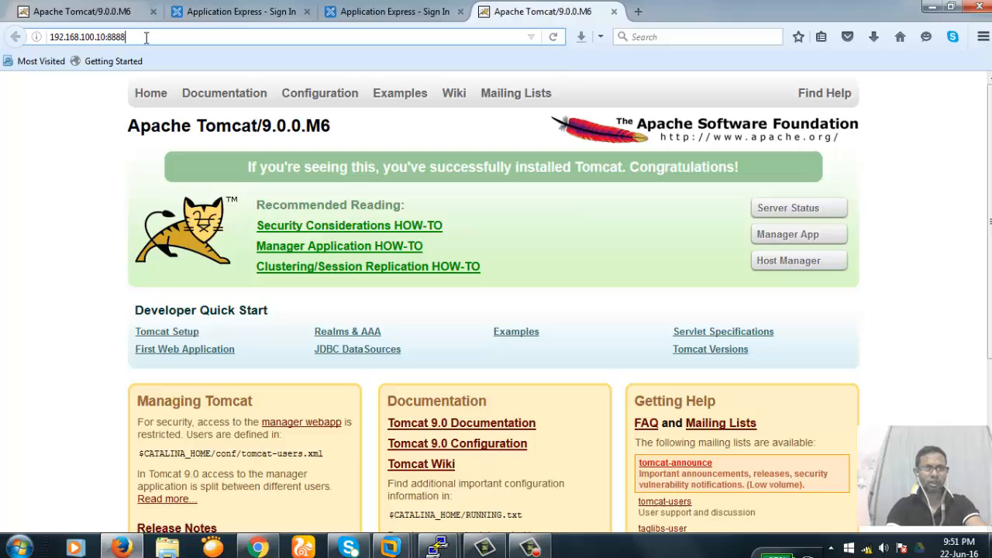
{"action": "type", "text": "/ords"}
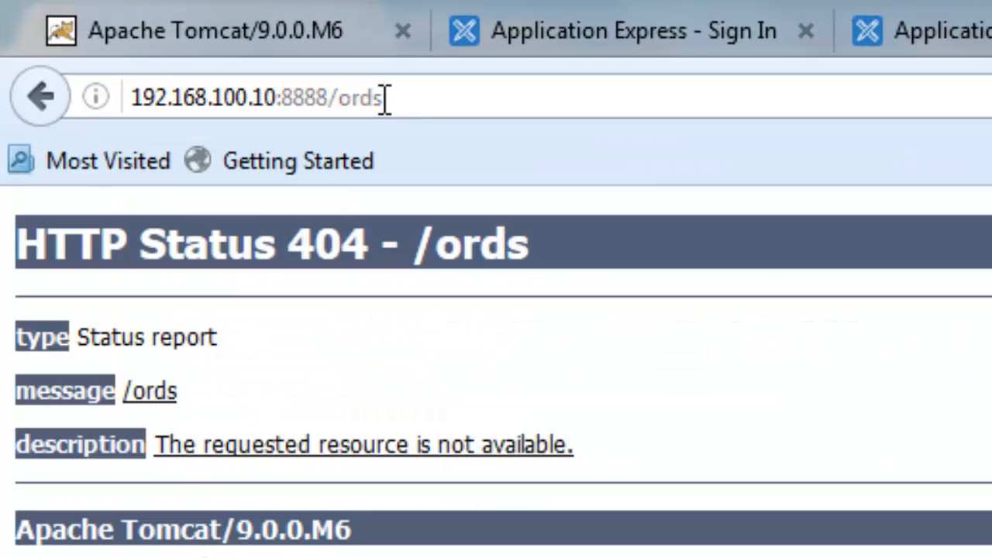
{"action": "left_click", "coordinate": [256, 97]}
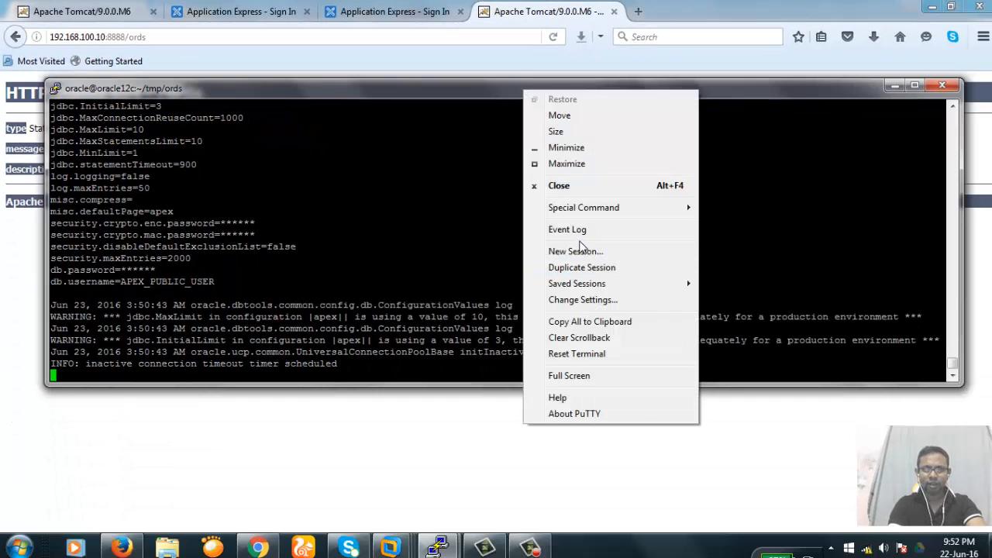
- Open a second PuTTY session as oracle and list the tmp/ords folder
{"action": "left_click", "coordinate": [582, 300]}
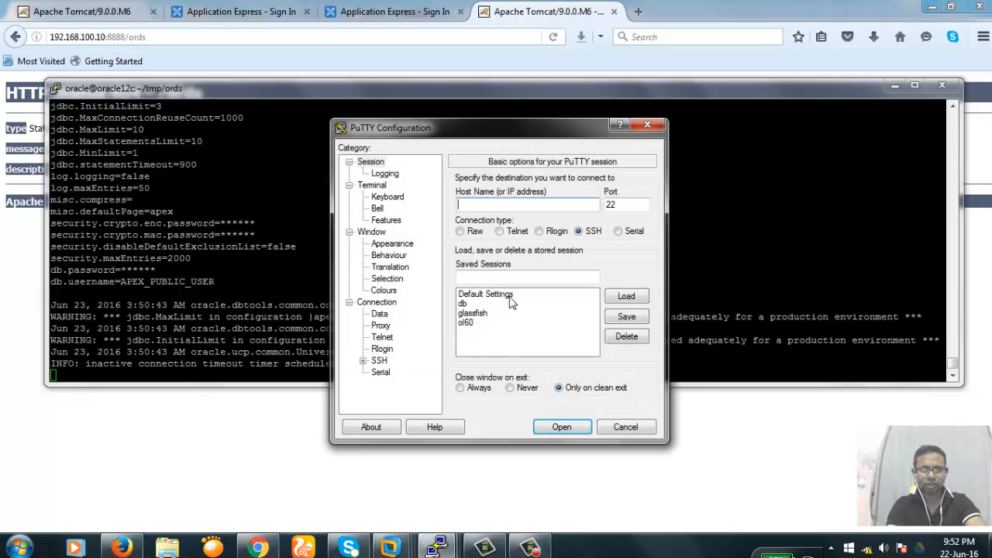
{"action": "left_click", "coordinate": [561, 427]}
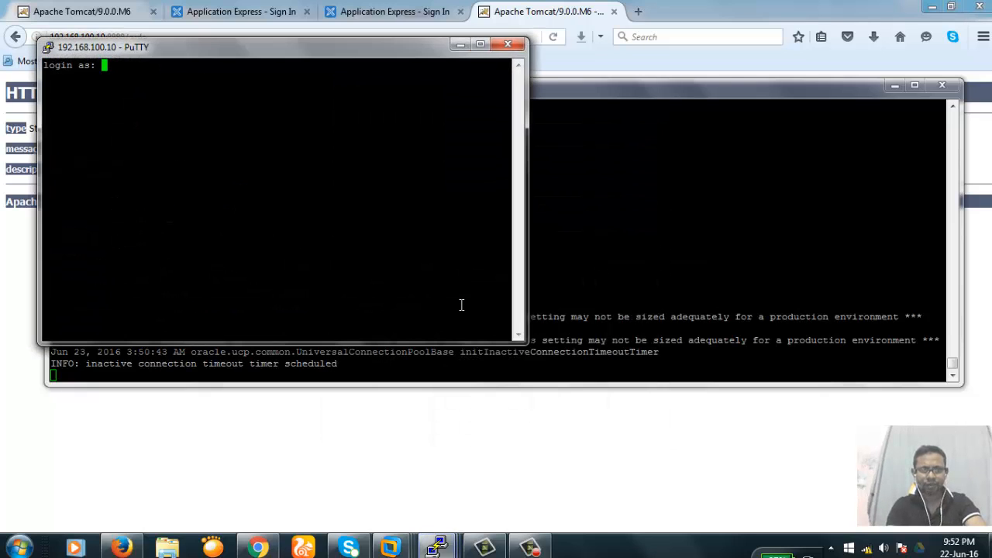
{"action": "type", "text": "oracle"}
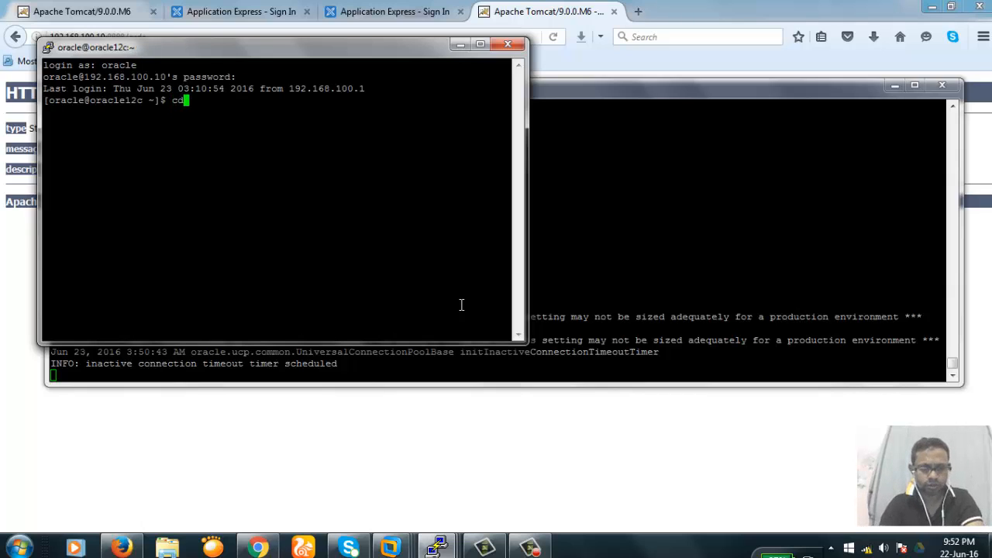
{"action": "type", "text": "tmp/o"}
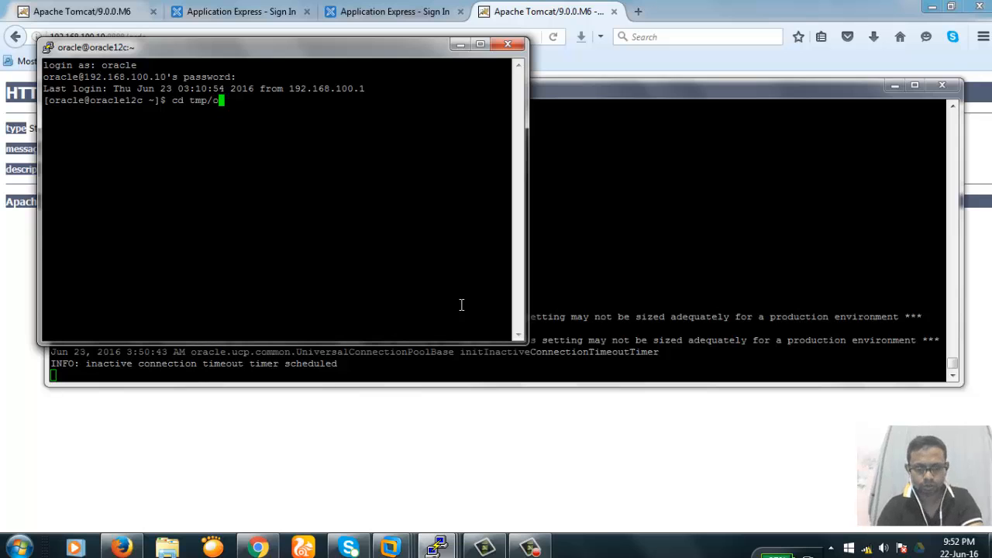
{"action": "type", "text": "ords"}
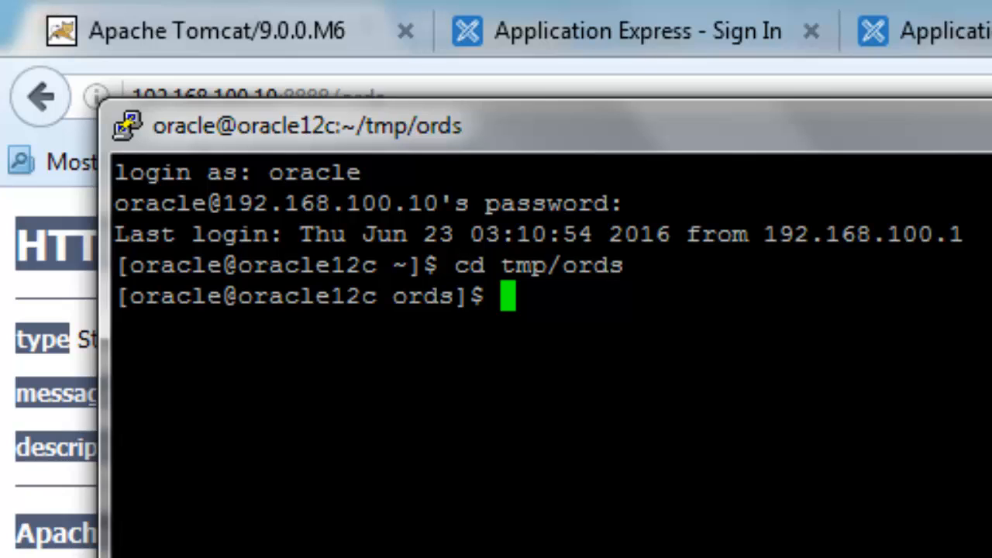
{"action": "type", "text": "ls"}
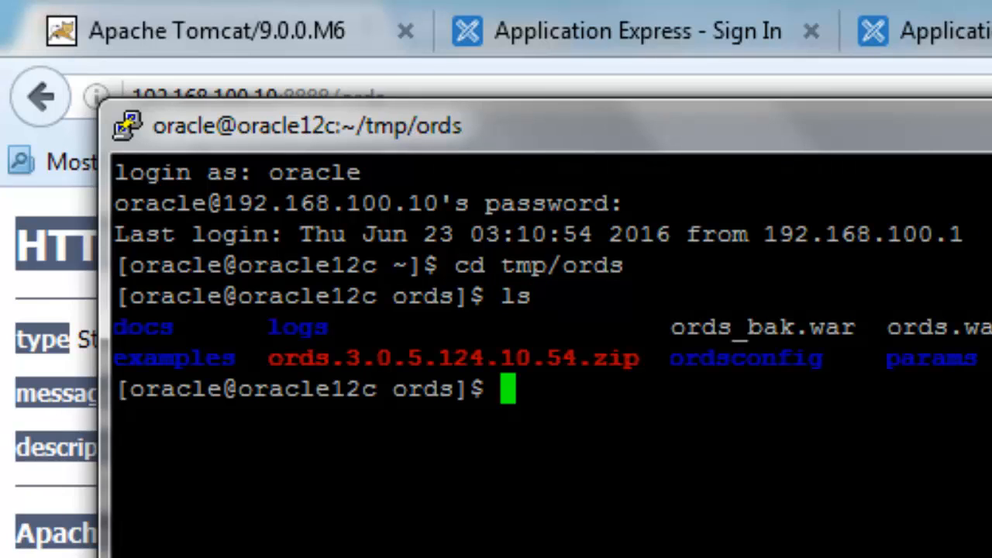
- Copy ords.war to /home/oracle/tmp/apache/apache-tomcat-9.0.0.M6/webapps/ and cd back to tmp
{"action": "type", "text": "cp -"}
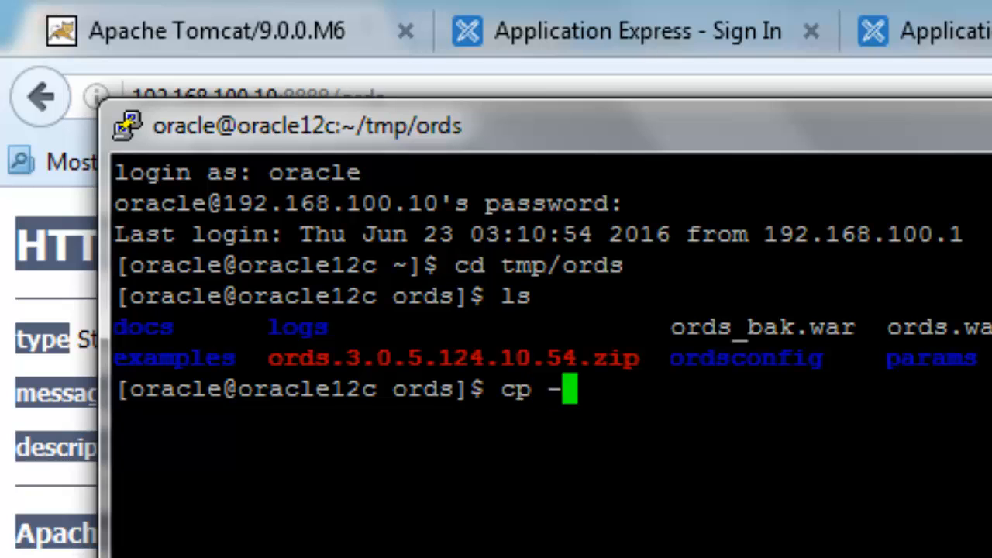
{"action": "type", "text": "ords"}
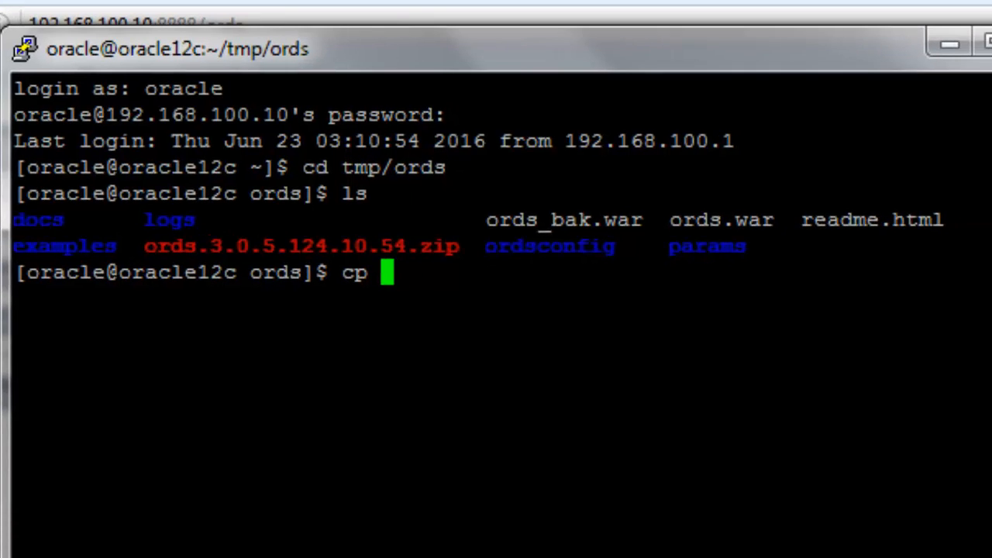
{"action": "type", "text": "ords"}
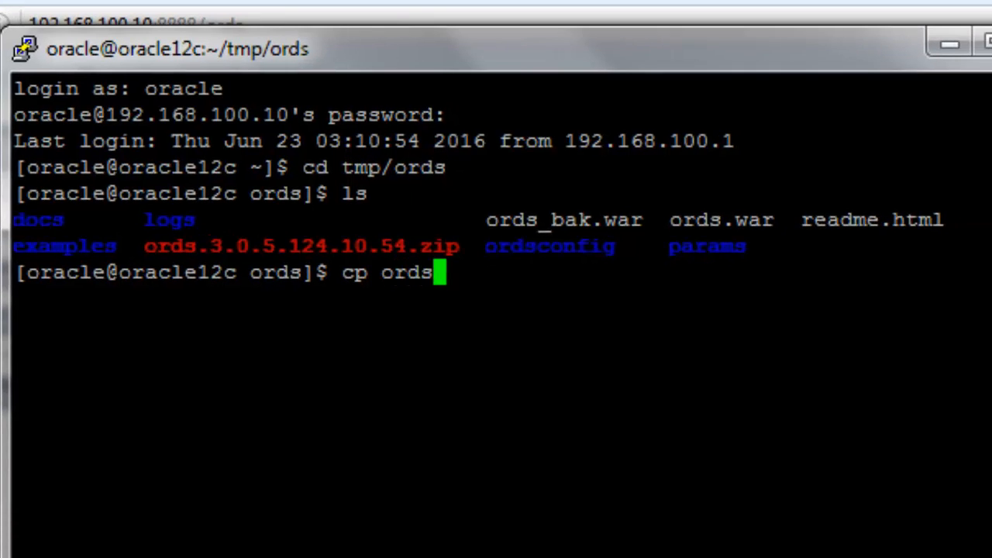
{"action": "type", "text": ".war"}
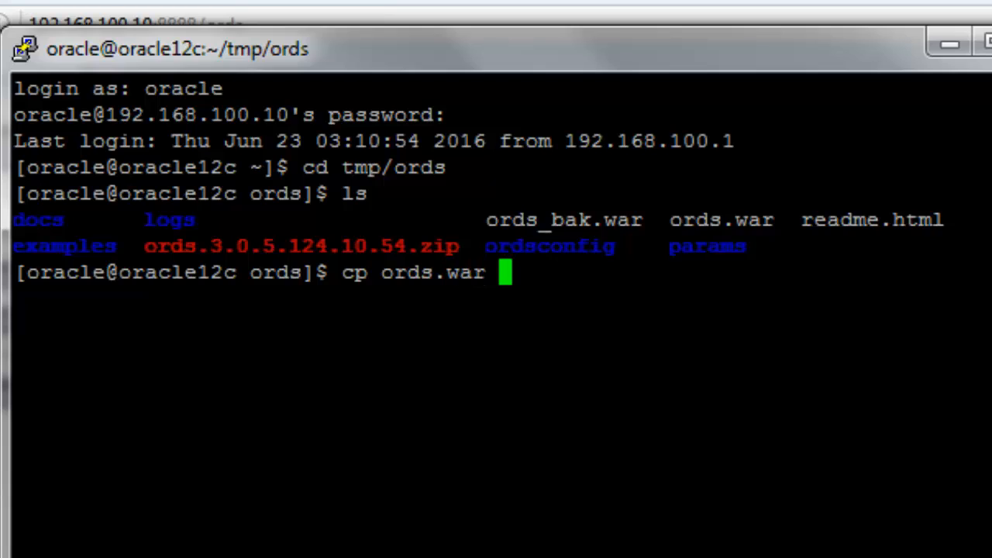
{"action": "type", "text": "/"}
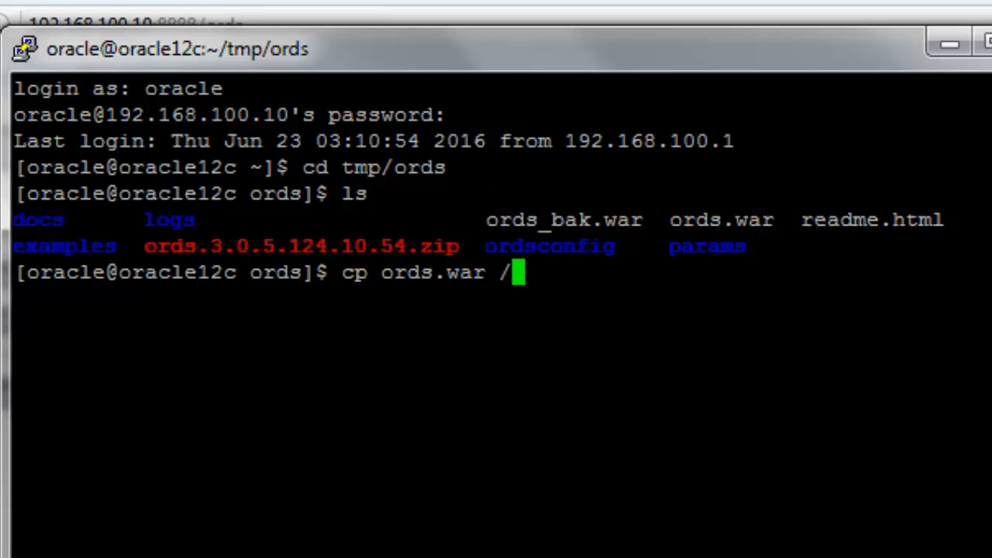
{"action": "type", "text": "home/"}
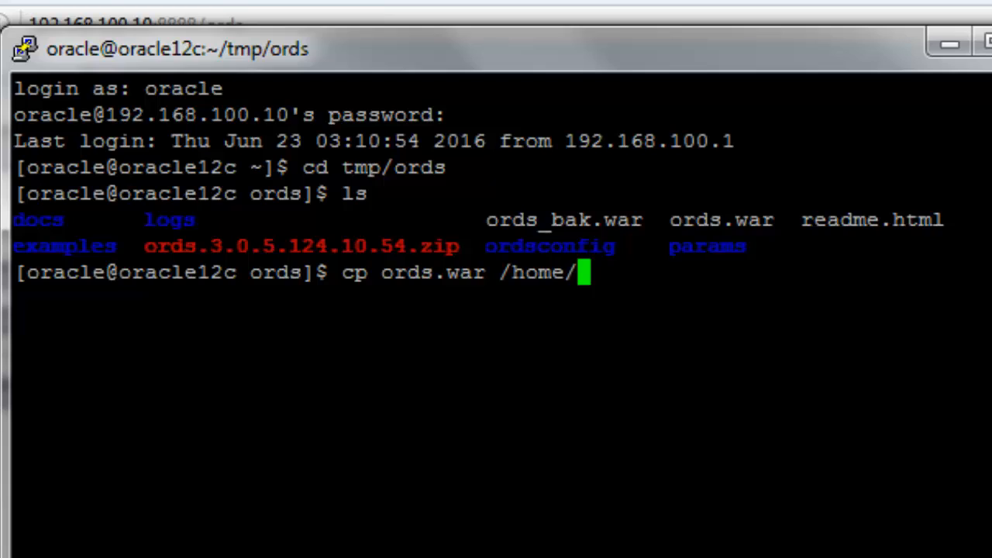
{"action": "type", "text": "oracle/"}
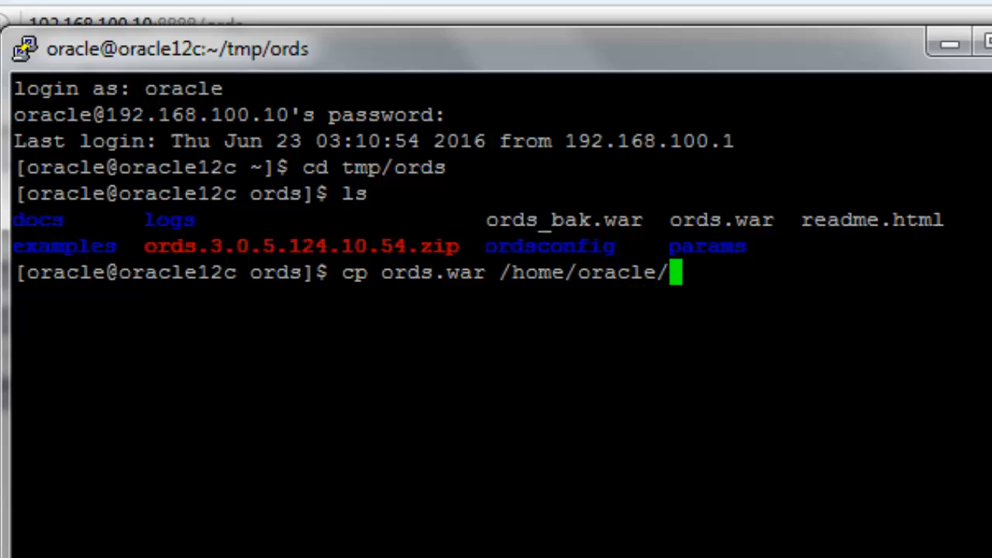
{"action": "type", "text": "tmp/"}
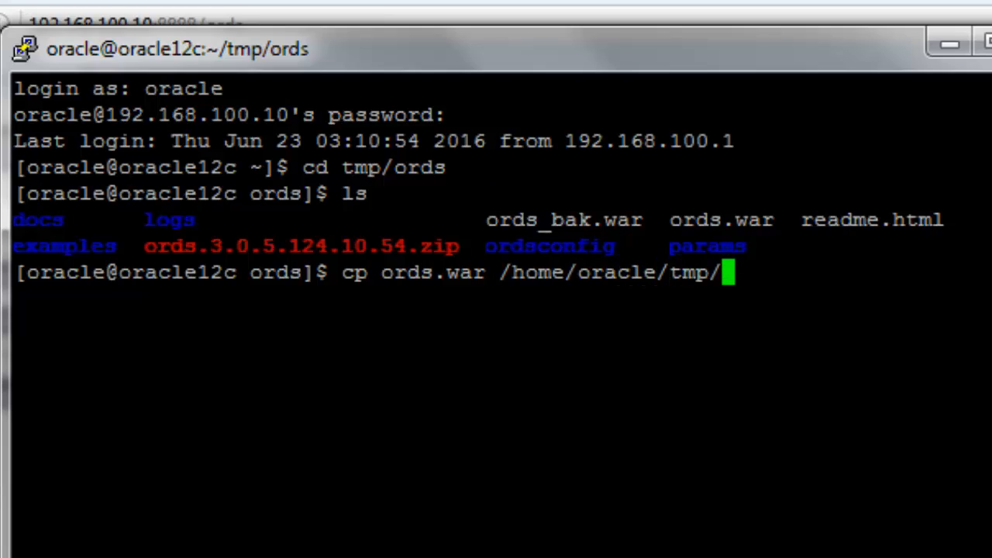
{"action": "type", "text": "apache/apache-tomcat-"}
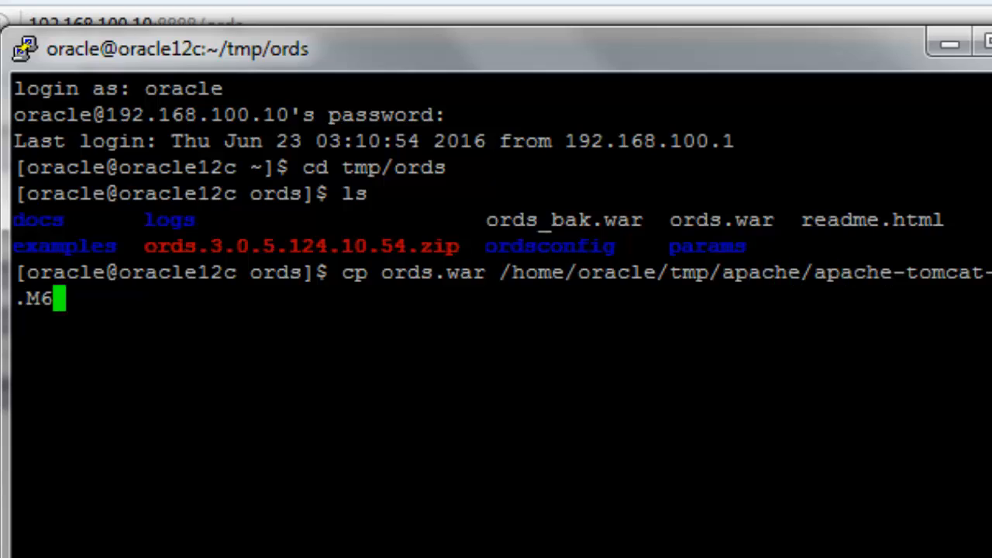
{"action": "type", "text": "/we"}
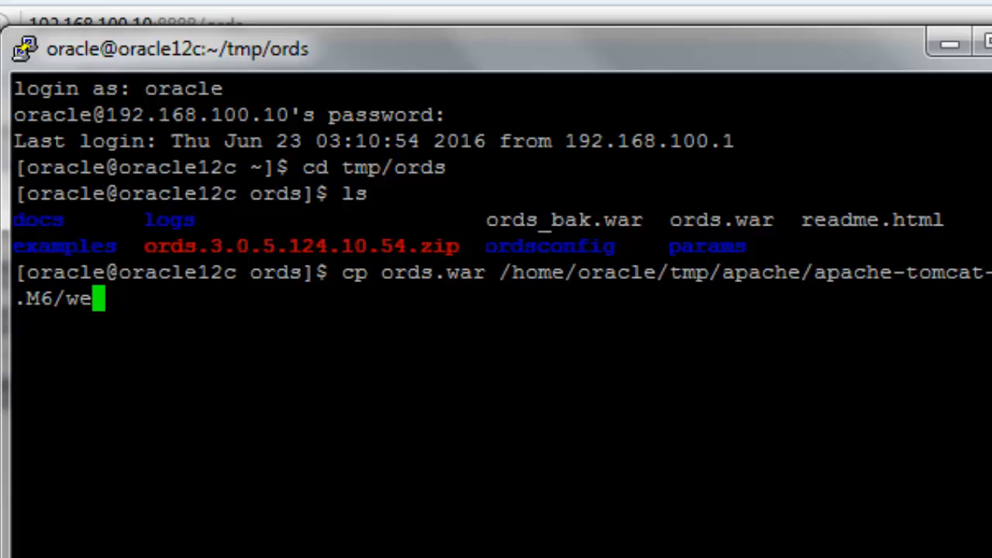
{"action": "type", "text": "bapp"}
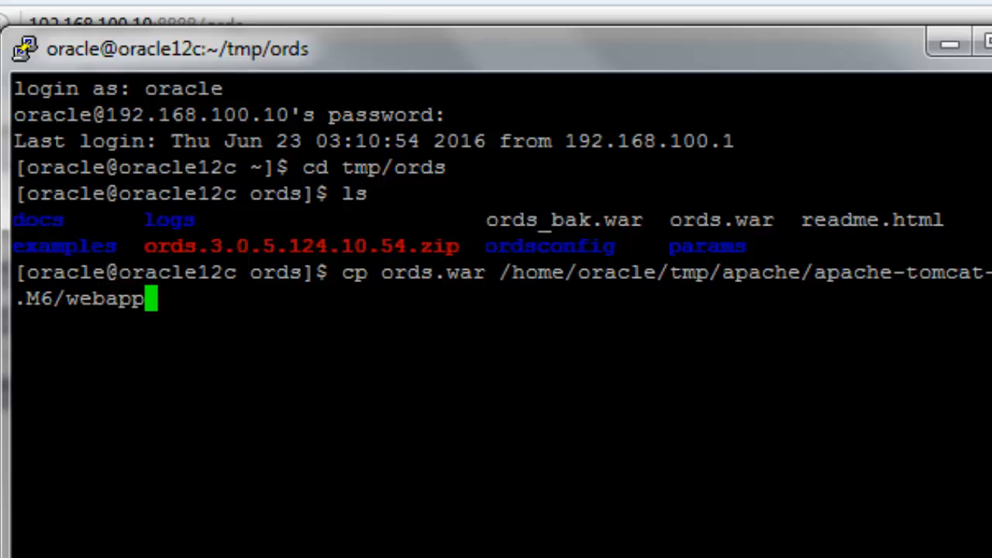
{"action": "type", "text": "s/"}
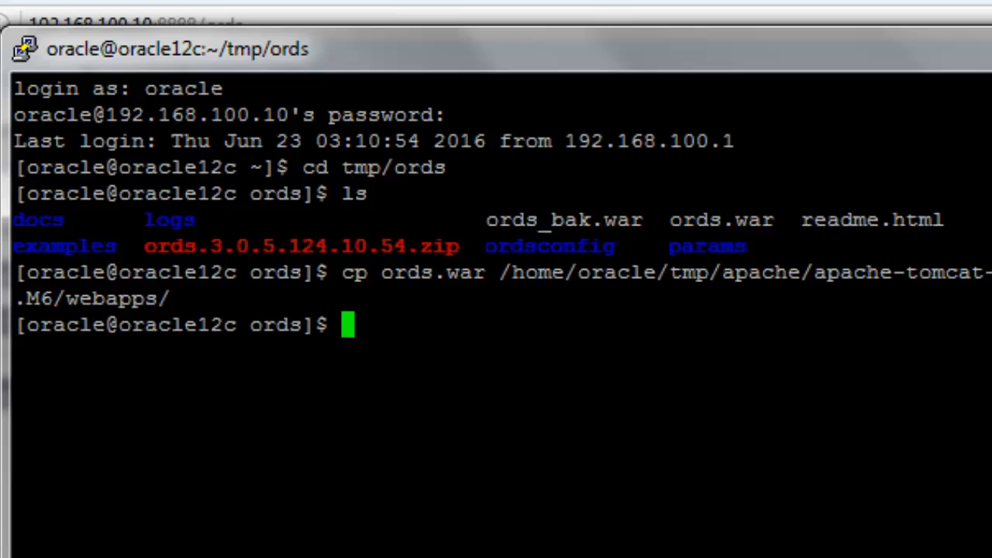
{"action": "type", "text": "cd .."}
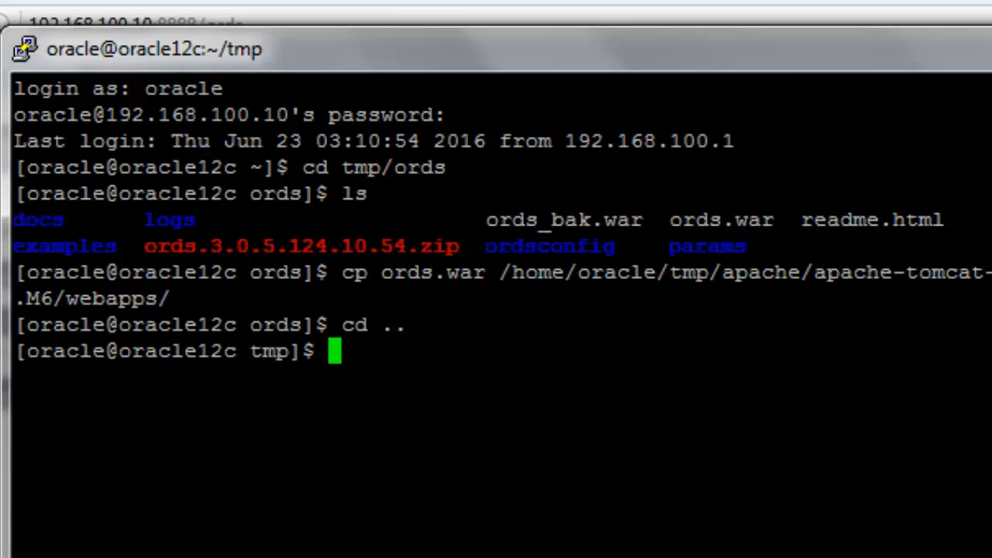
- From the apex folder, recursively copy images/ to Tomcat's webapps/i directory
{"action": "type", "text": "cd apex"}
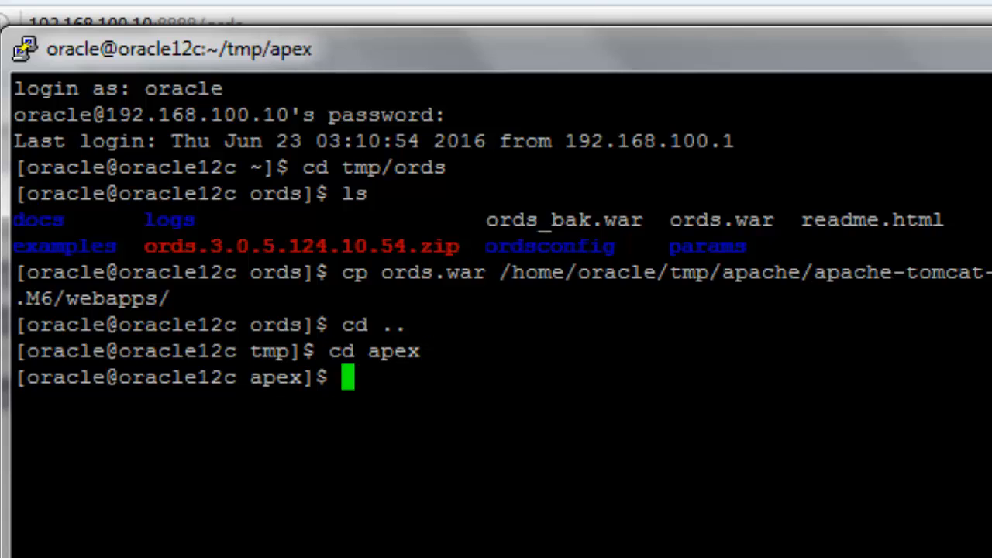
{"action": "type", "text": "cp -"}
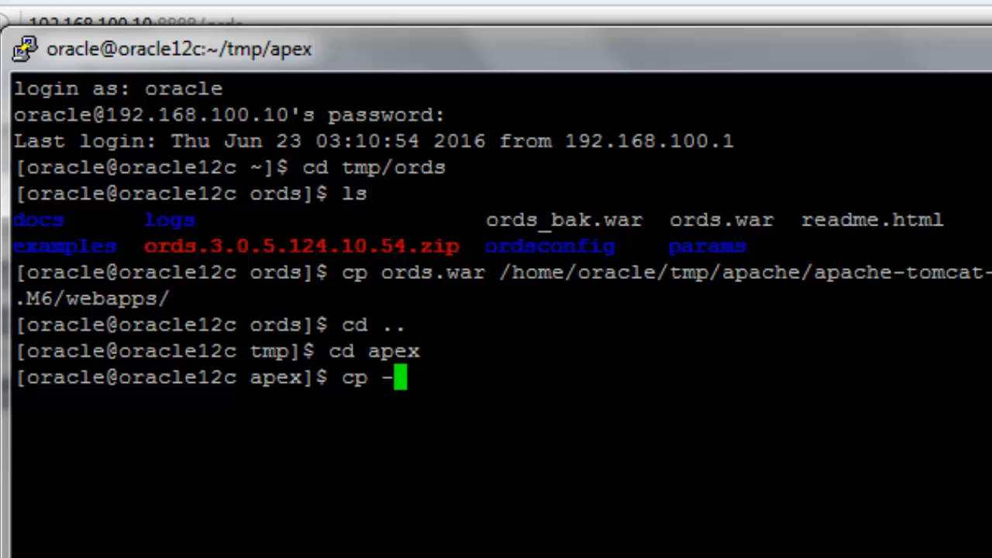
{"action": "type", "text": "r"}
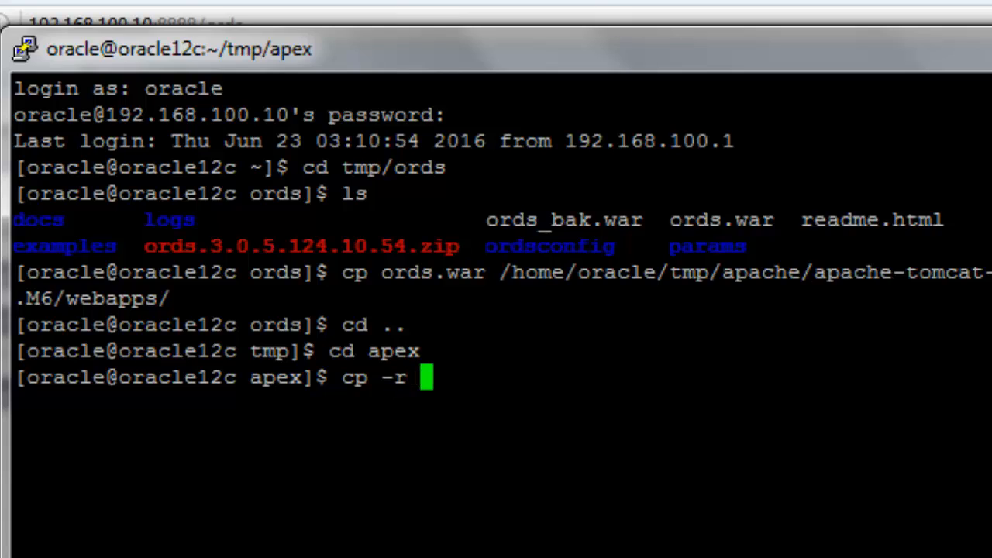
{"action": "type", "text": "ima"}
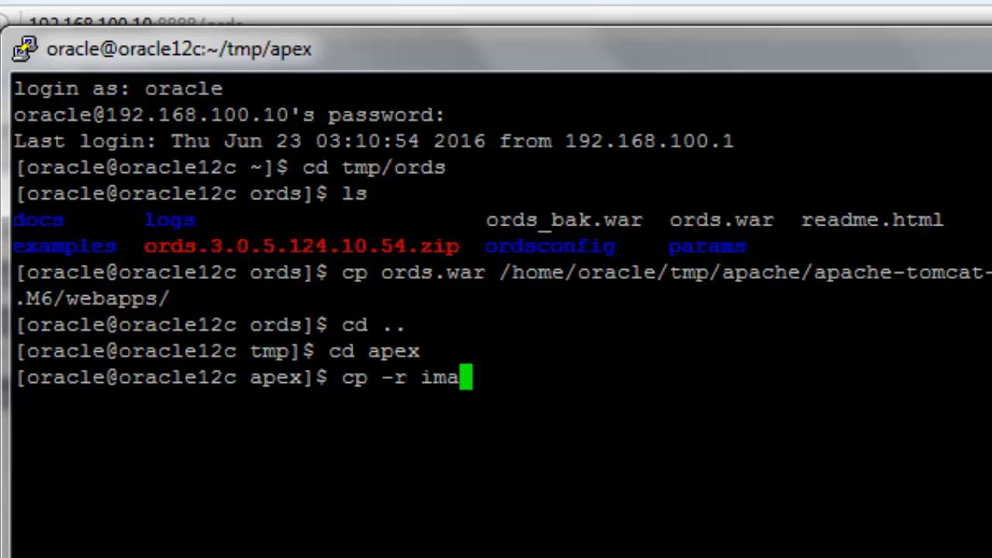
{"action": "type", "text": "ges /"}
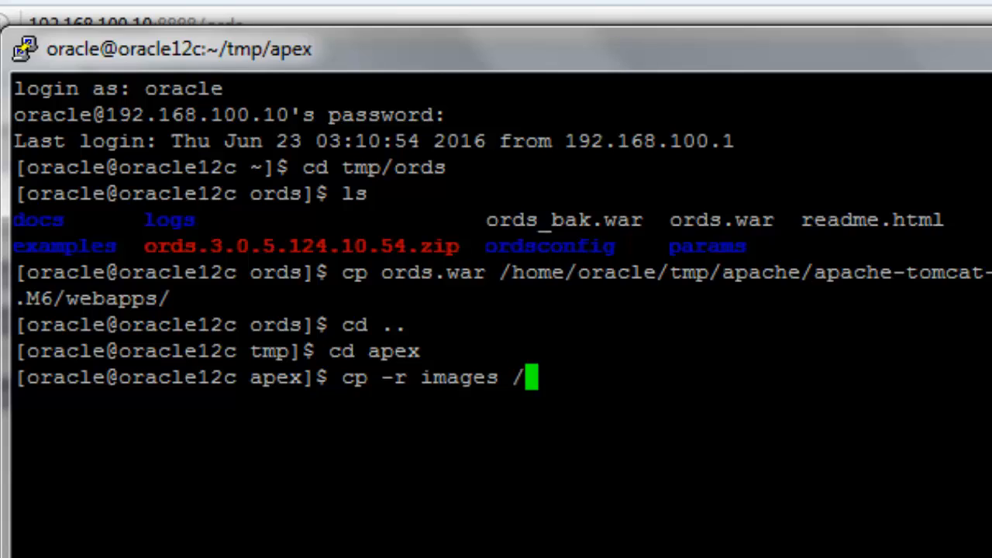
{"action": "type", "text": "home"}
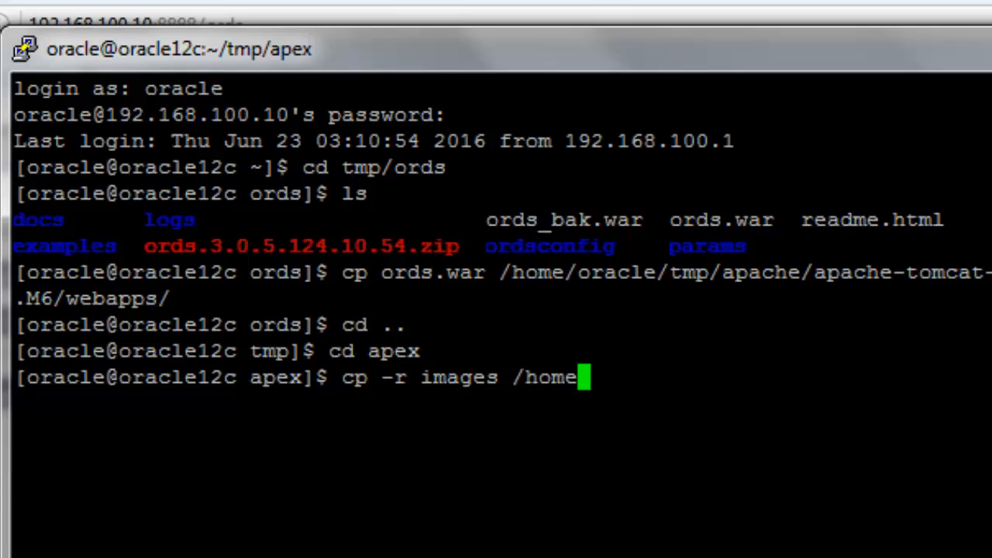
{"action": "type", "text": "/oracl"}
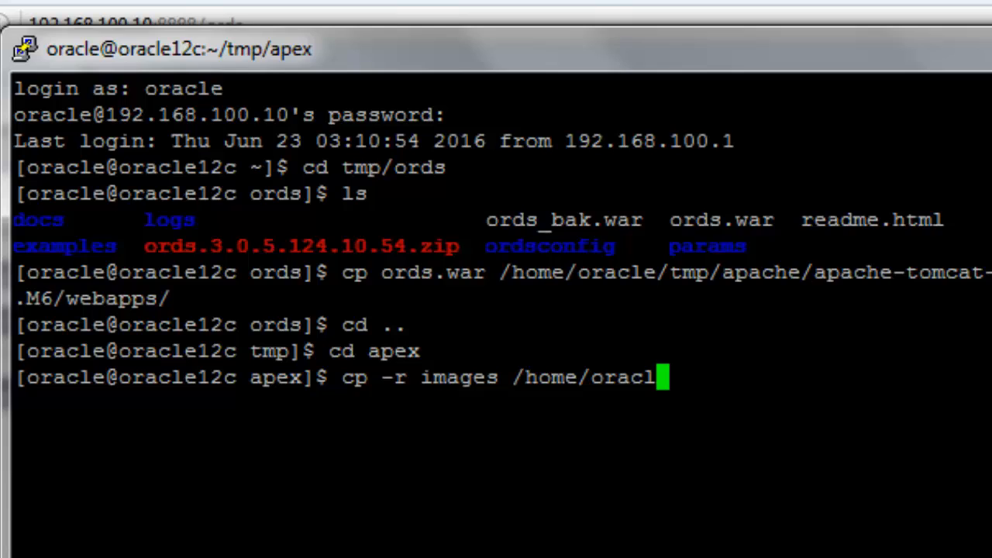
{"action": "type", "text": "e/t"}
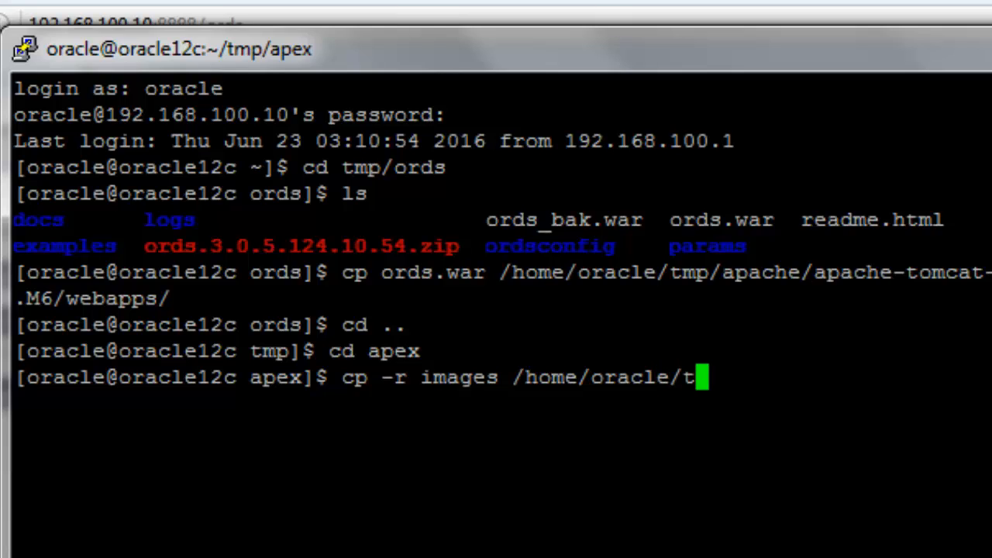
{"action": "type", "text": "mp/"}
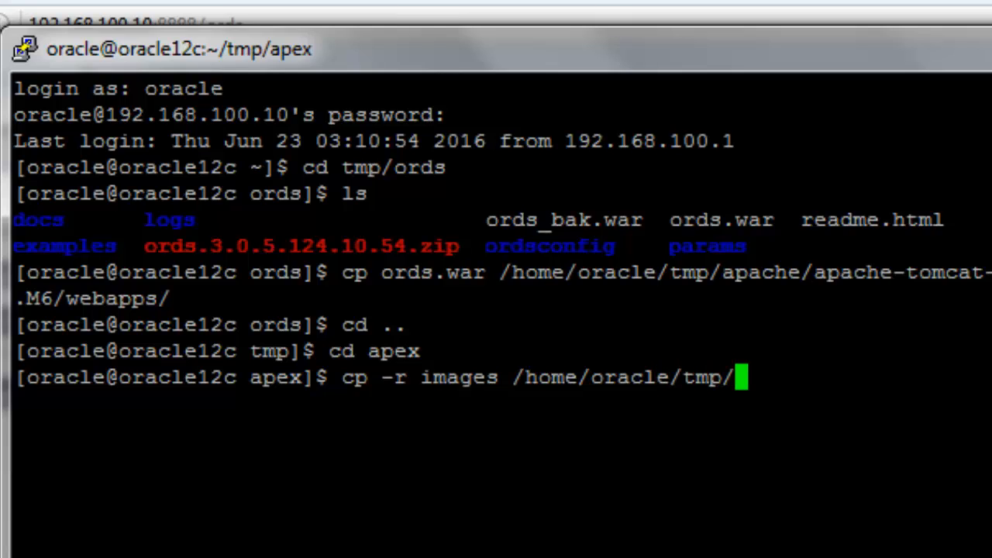
{"action": "type", "text": "apache"}
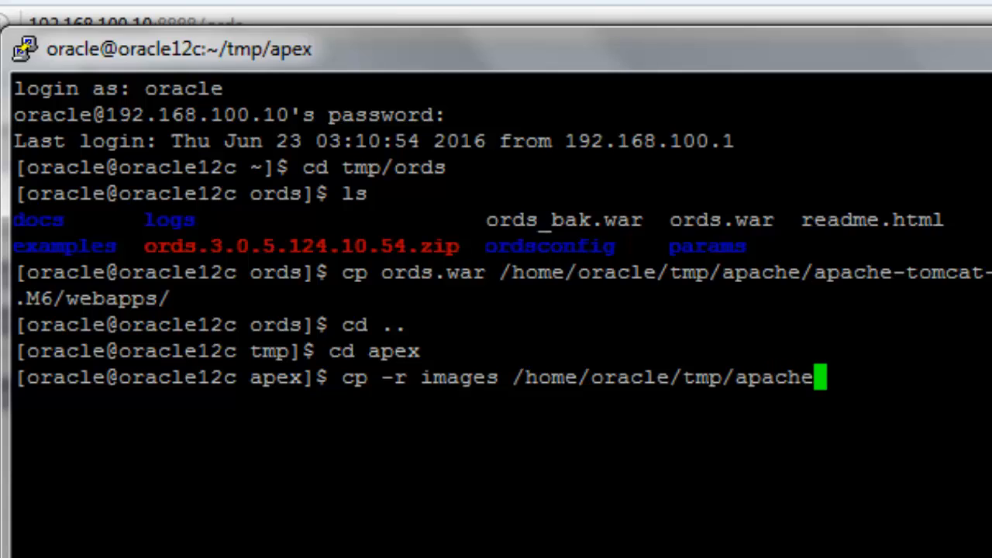
{"action": "type", "text": "/apache-tomcat-9.0.0.M6/webapps/i"}
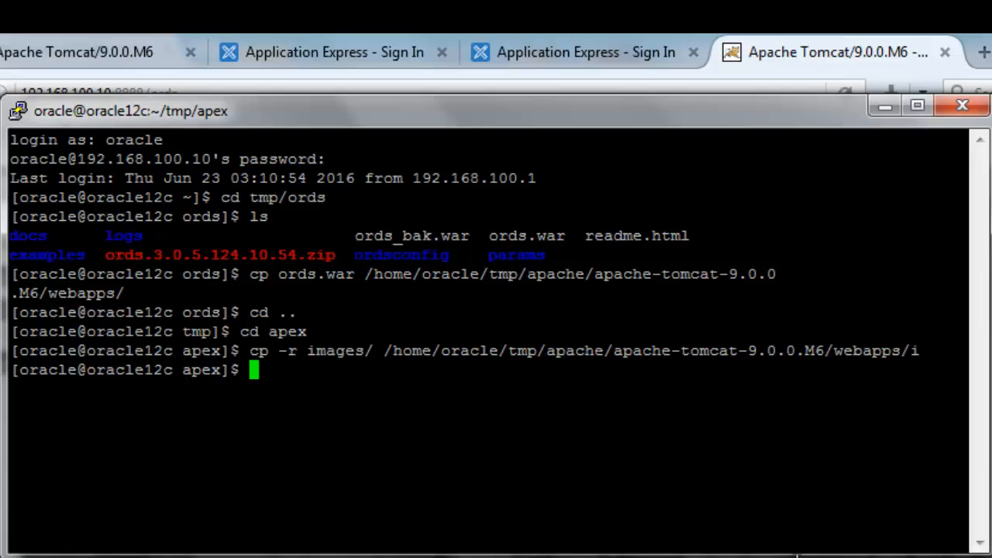
- List the image files in Tomcat's webapps/i folder, then cd .. twice
{"action": "type", "text": "cd"}
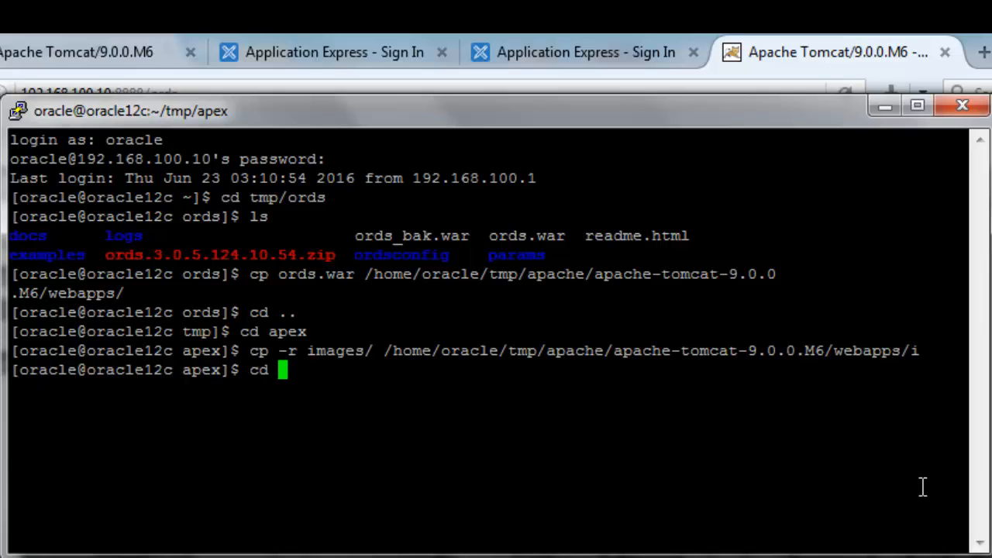
{"action": "double_click", "coordinate": [403, 351]}
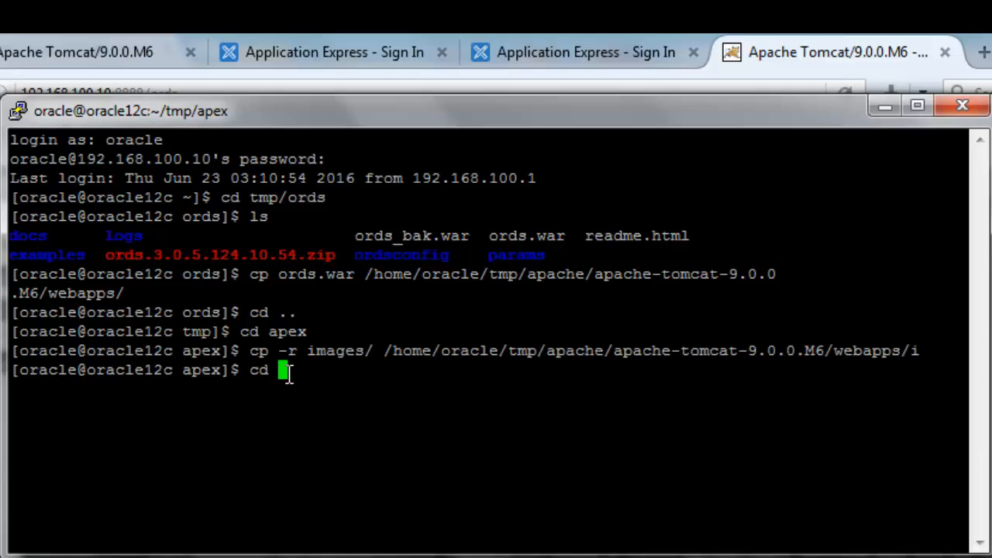
{"action": "type", "text": "/home/oracle/tmp/apache/apache-tomcat-9.0.0.M6/webapps/i"}
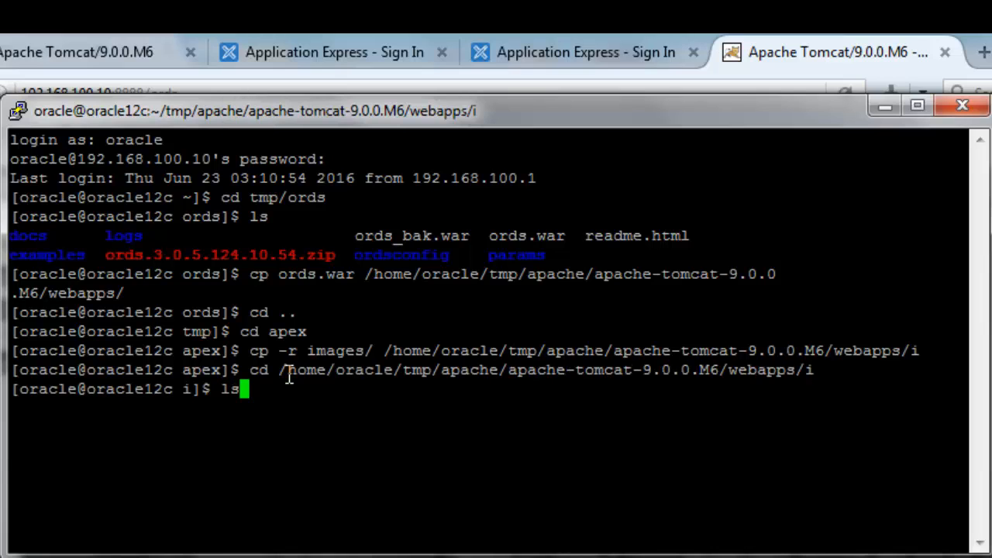
{"action": "key", "text": "Return"}
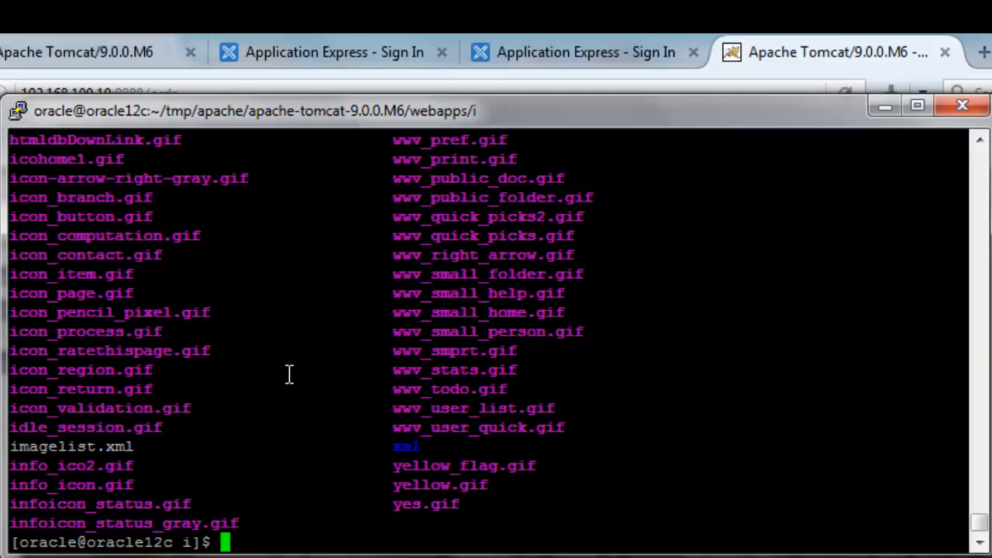
{"action": "type", "text": "cd .."}
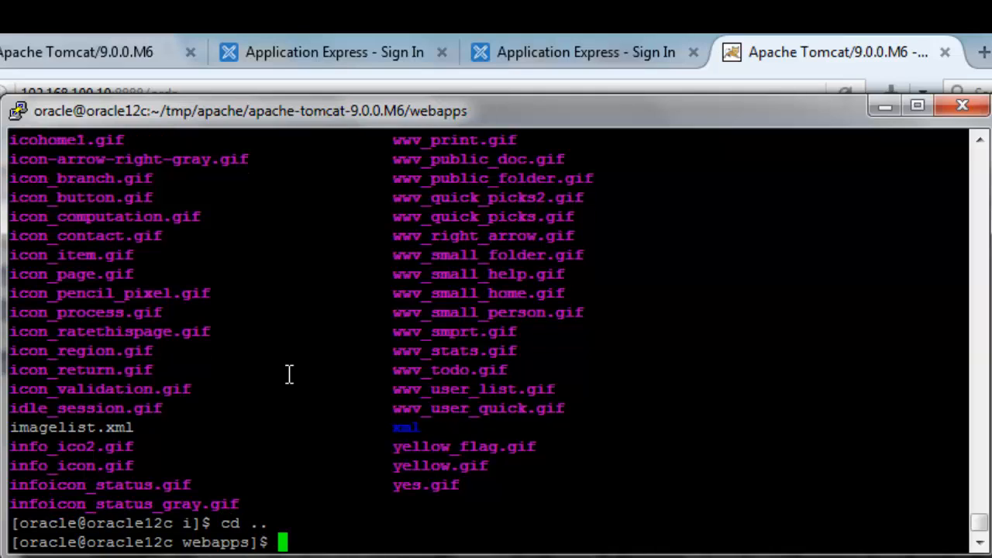
{"action": "type", "text": "cd .."}
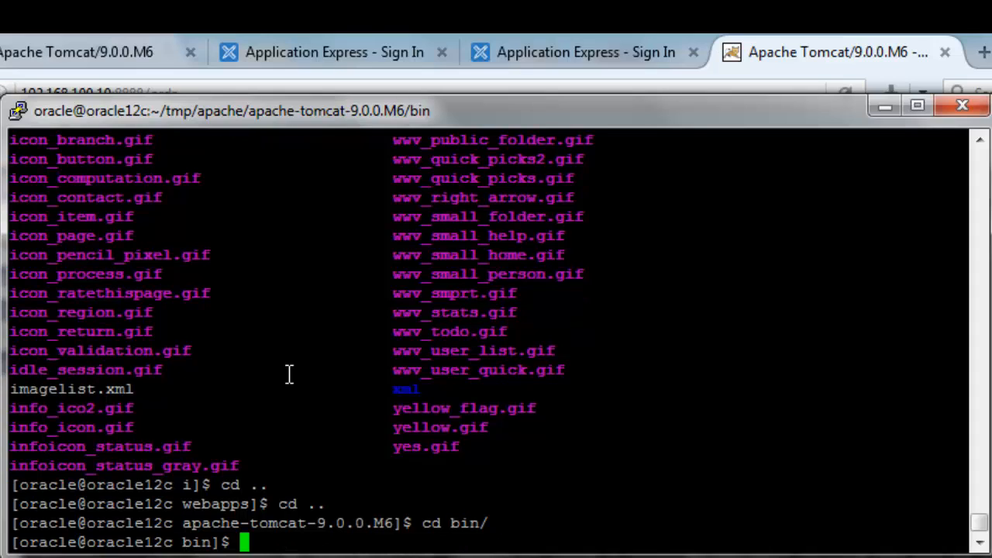
- Stop Tomcat with ./shutdown.sh and start it again with ./startup.sh
{"action": "type", "text": "./star"}
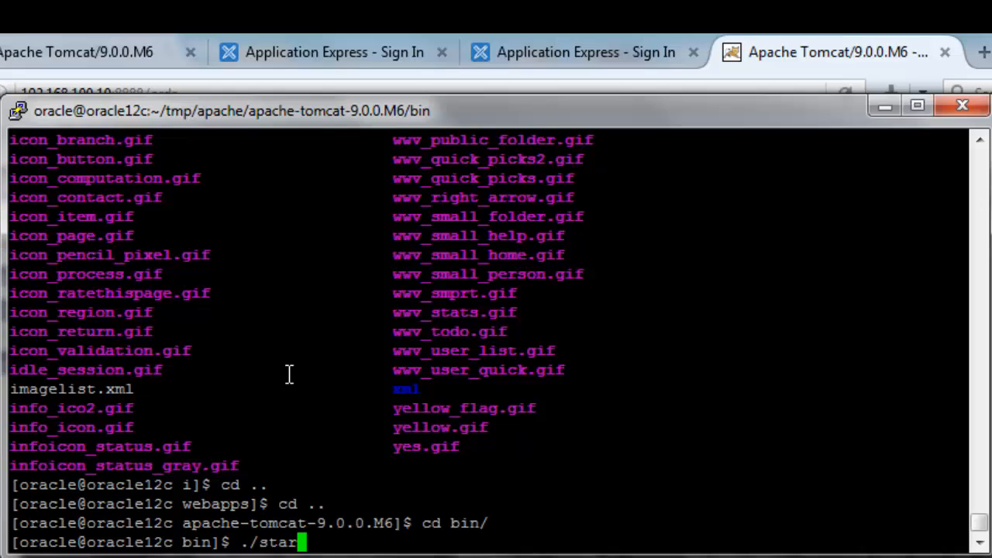
{"action": "type", "text": "tup.sh"}
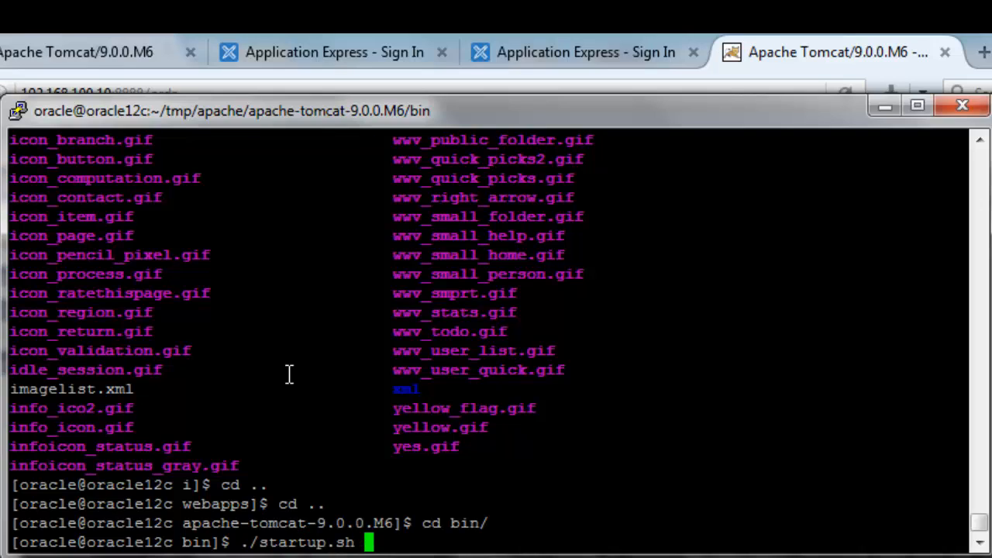
{"action": "key", "text": "BackSpace"}
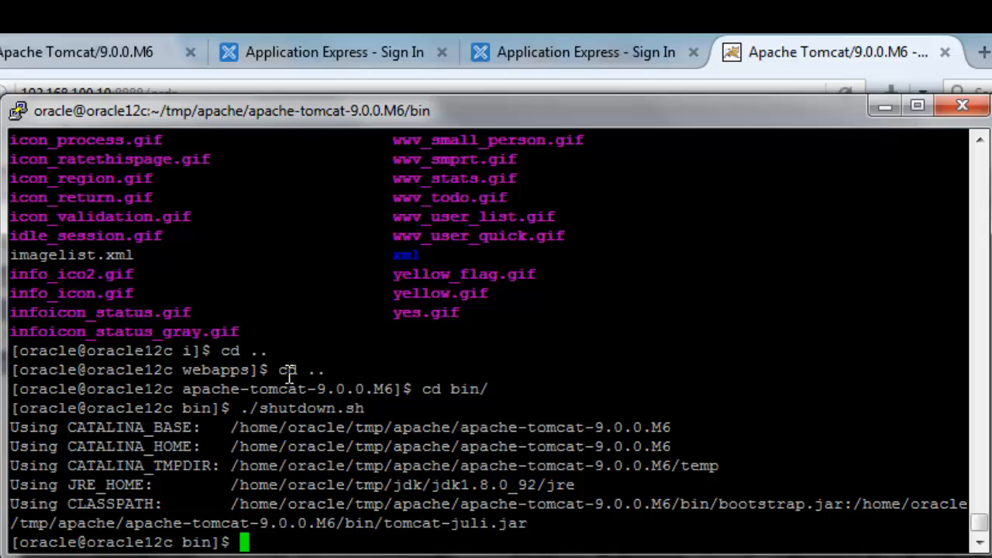
{"action": "type", "text": "./shutdown.sh"}
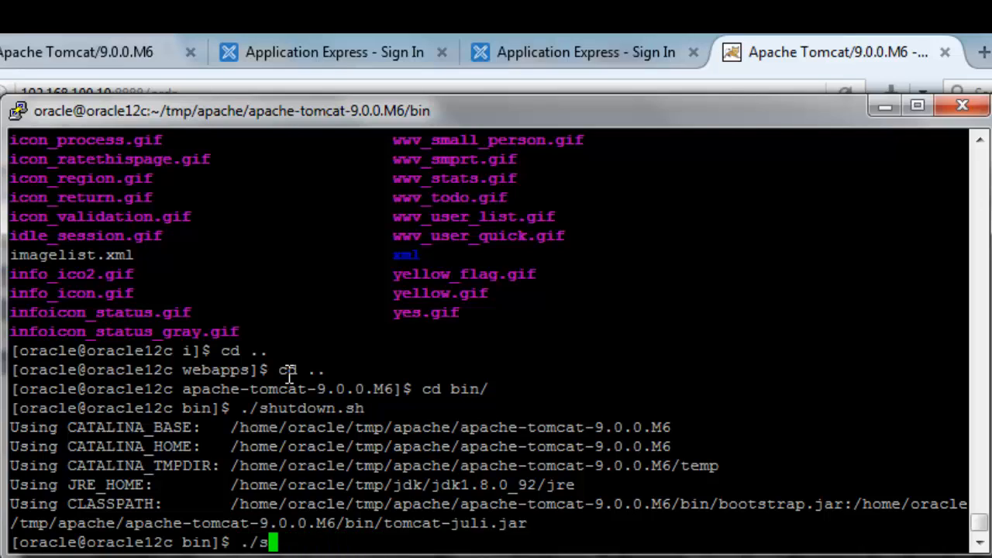
{"action": "type", "text": "t"}
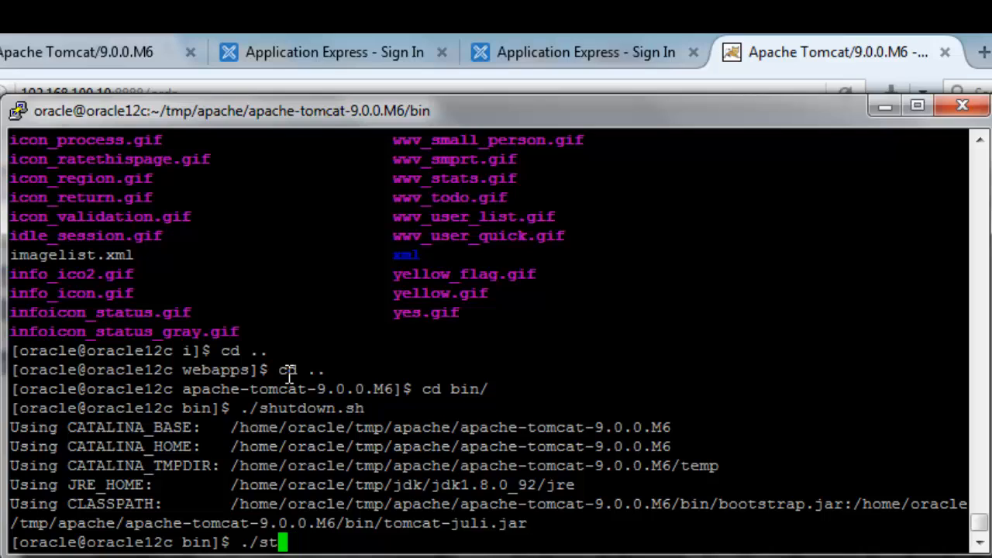
{"action": "type", "text": "artup.sh"}
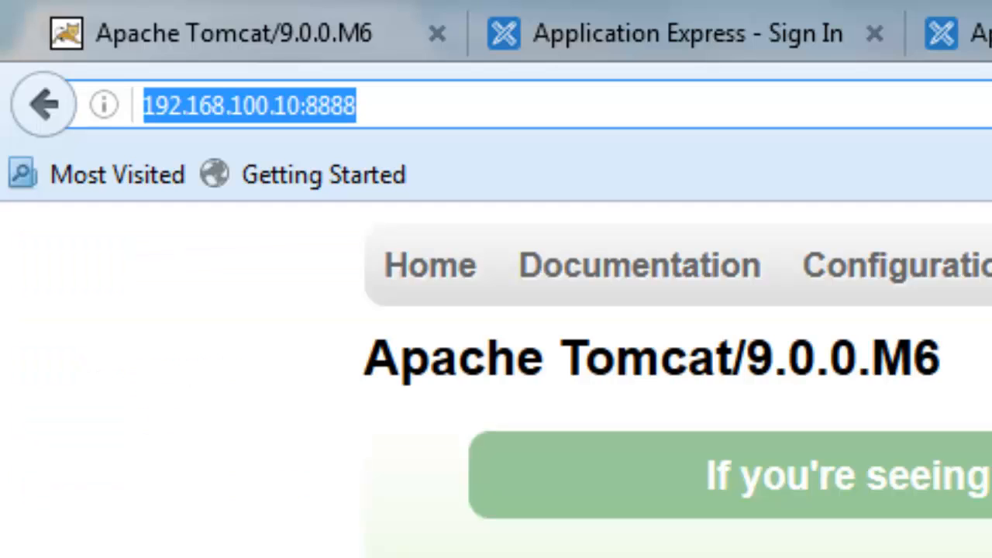
- Load 192.168.100.10:8888/ords and switch to the APEX Sign In tab
{"action": "type", "text": "/o"}
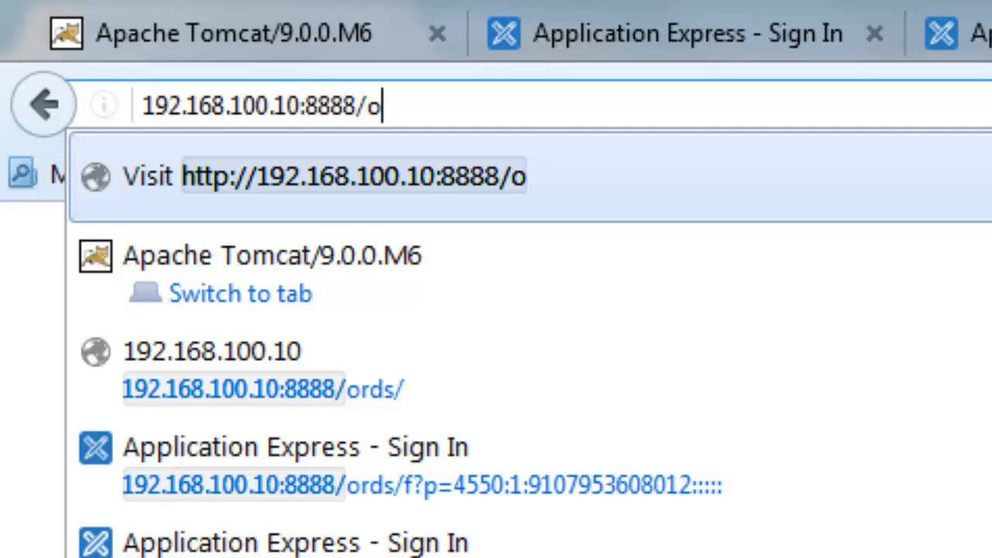
{"action": "type", "text": "rds/f?p=4550:1:6222288218182:::::"}
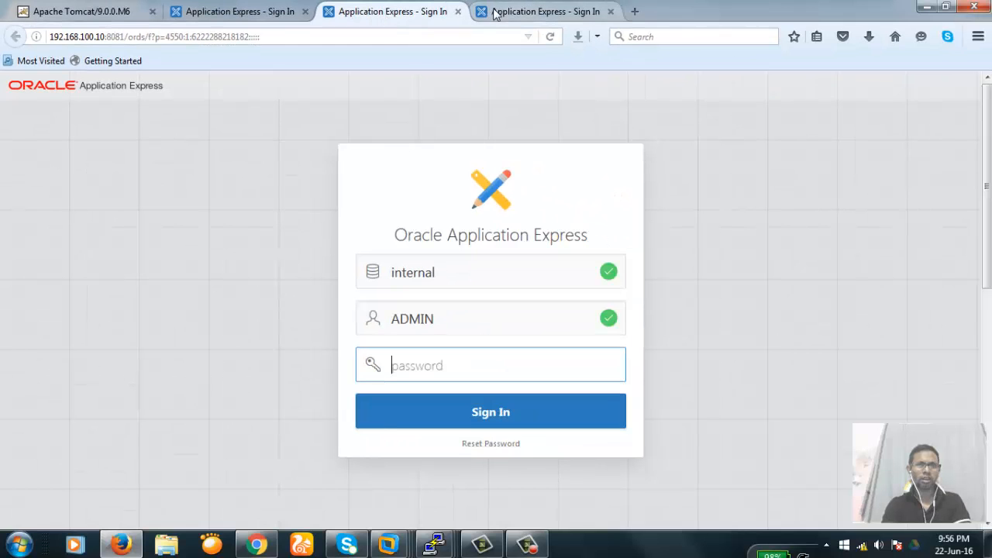
{"action": "left_click", "coordinate": [546, 11]}
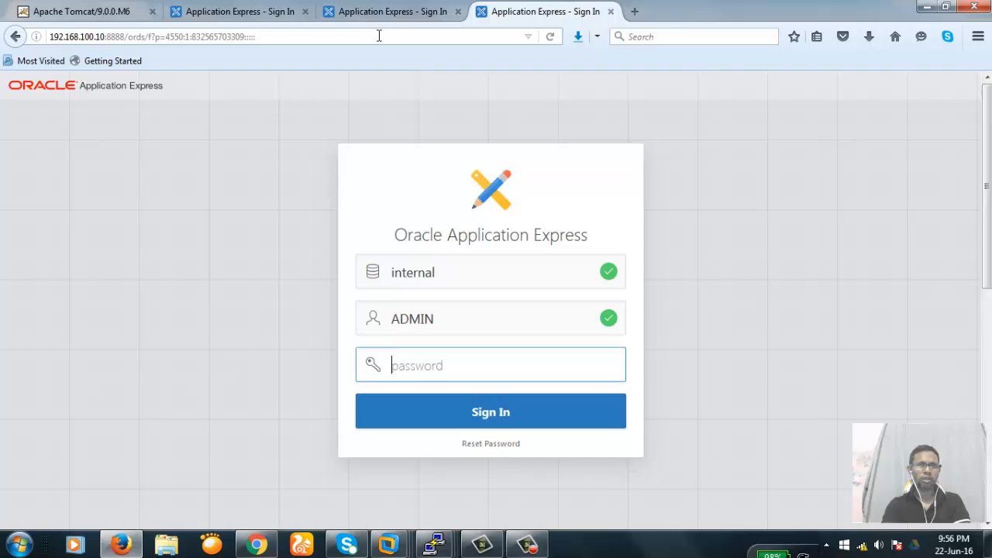